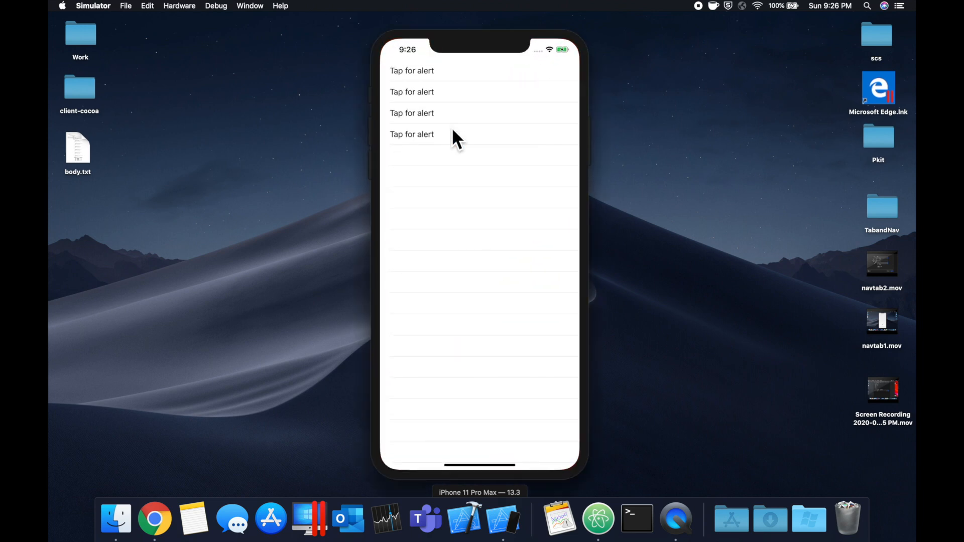
Preview the finished app: show and dismiss the success, info and error alerts.
left_click(412, 134)
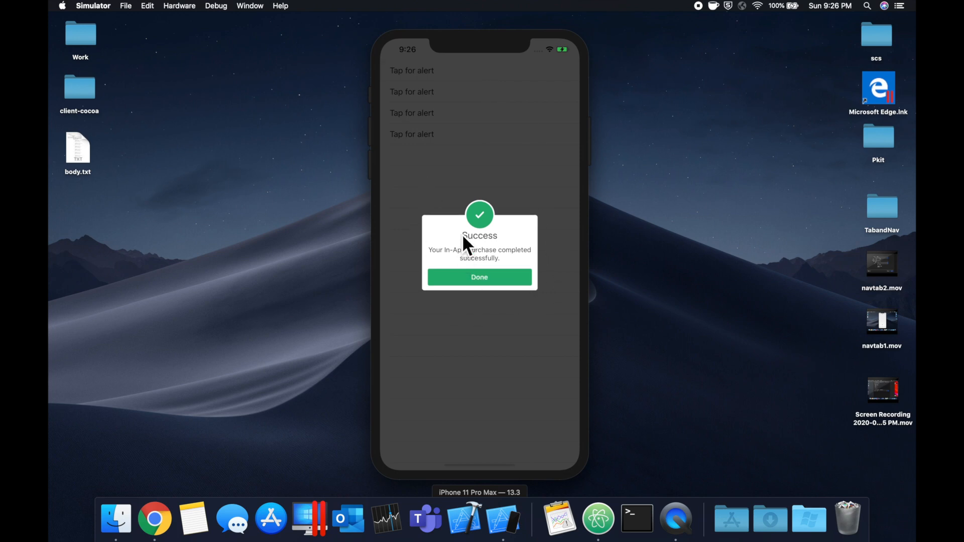
left_click(480, 278)
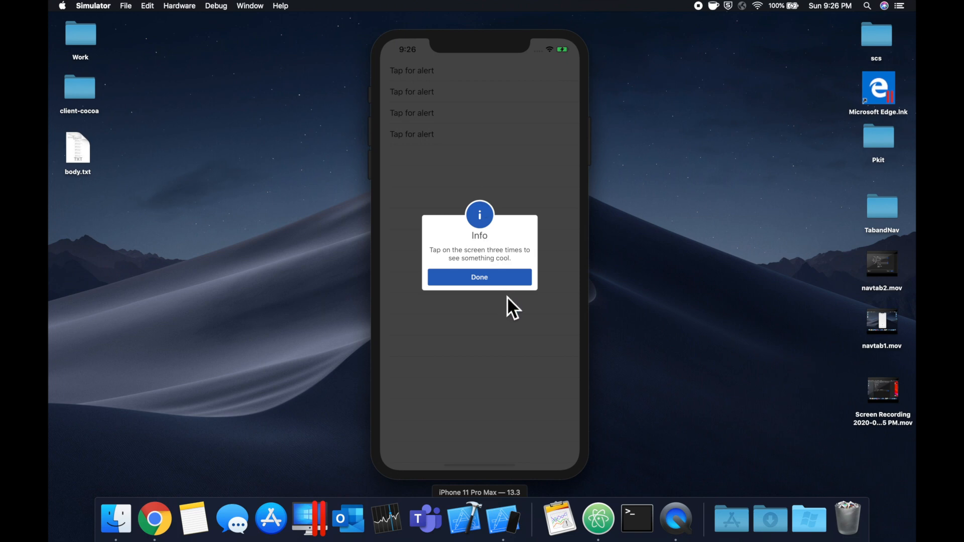
left_click(479, 278)
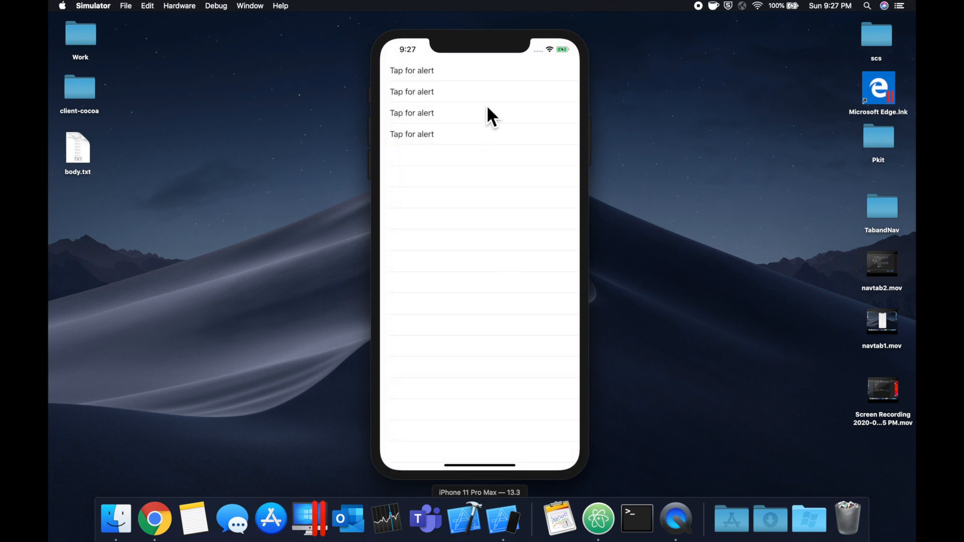
left_click(412, 113)
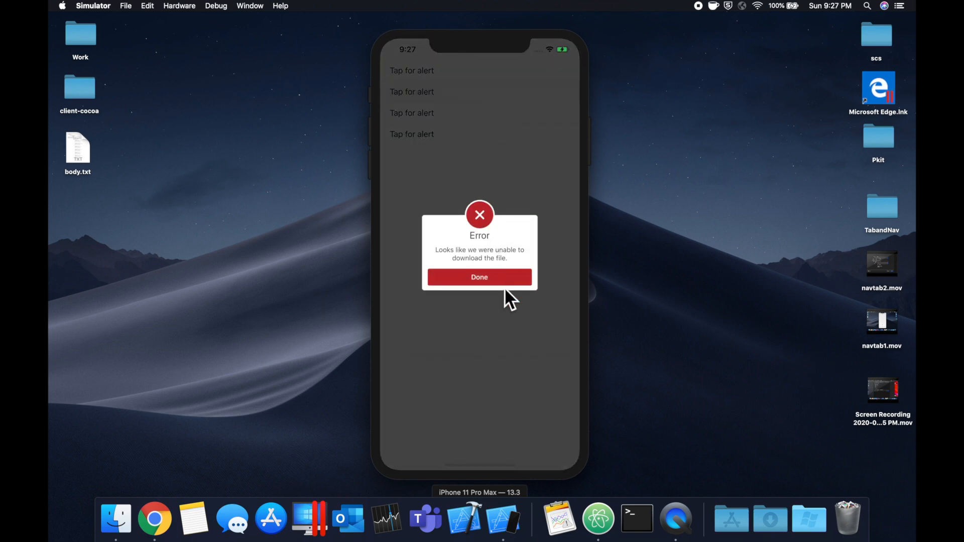
mouse_move(511, 339)
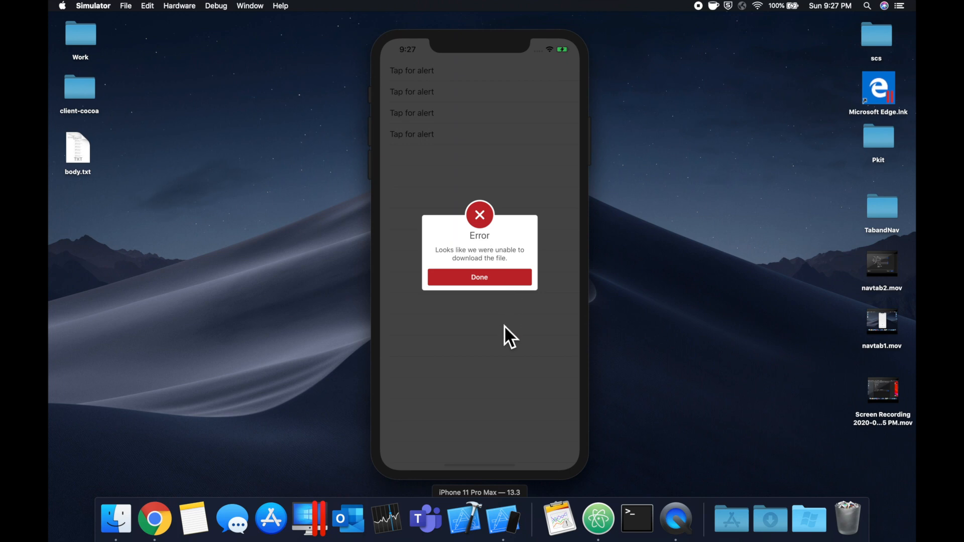
left_click(480, 278)
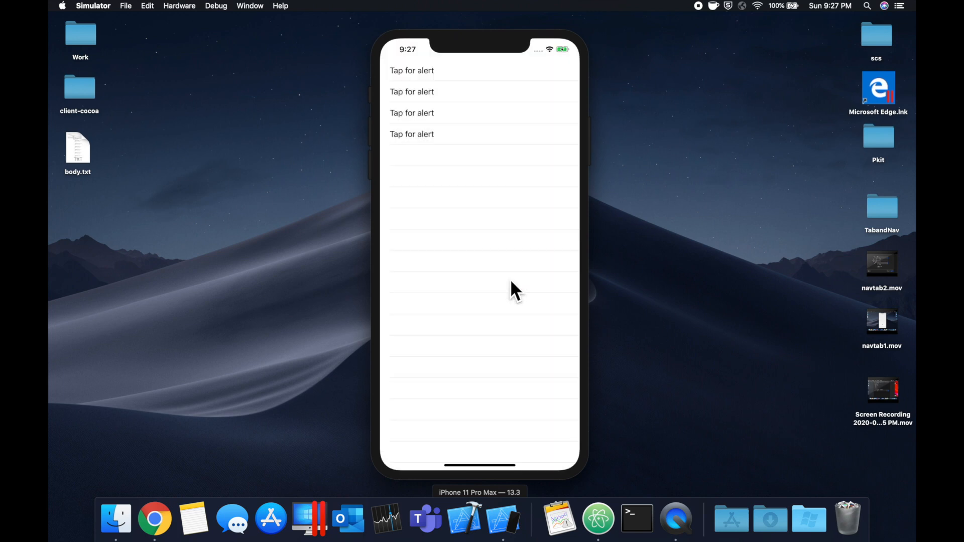
mouse_move(514, 102)
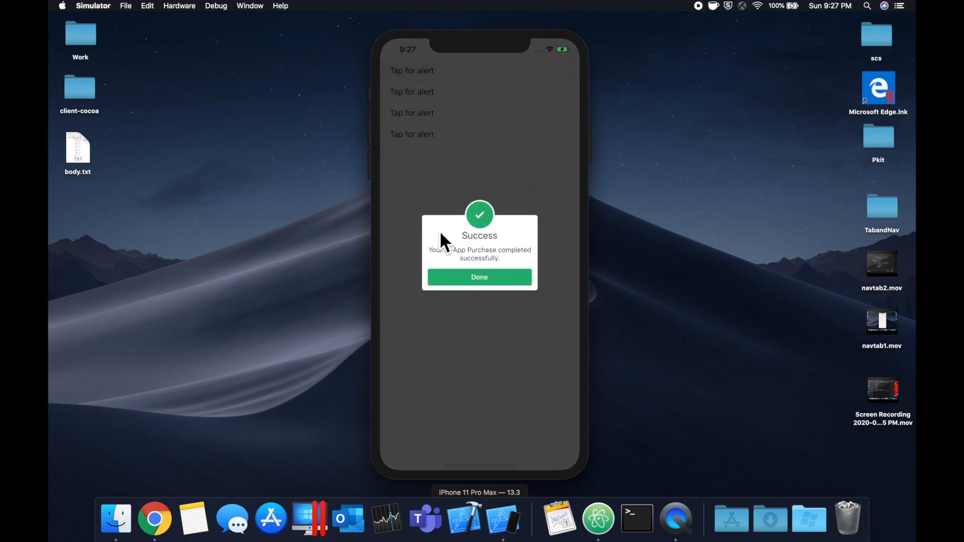
mouse_move(523, 280)
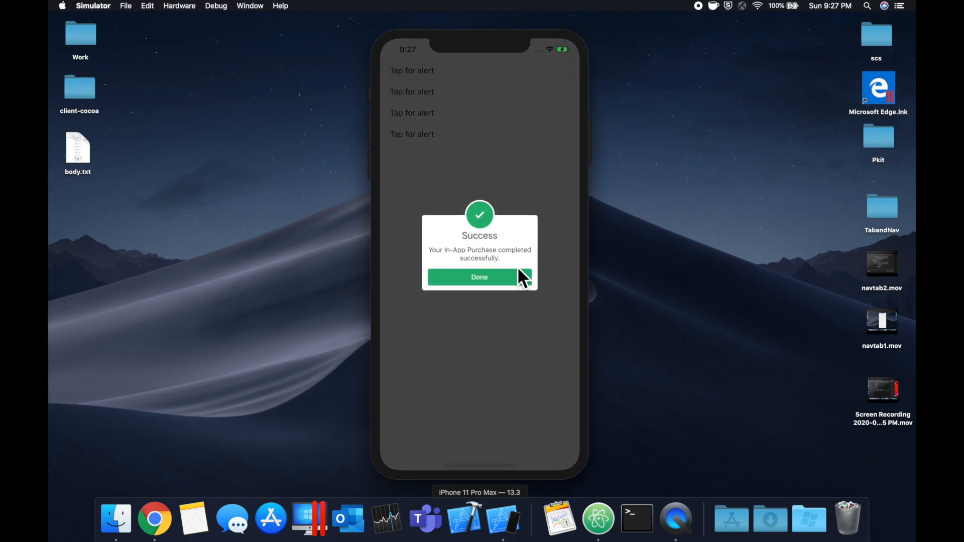
left_click(479, 277)
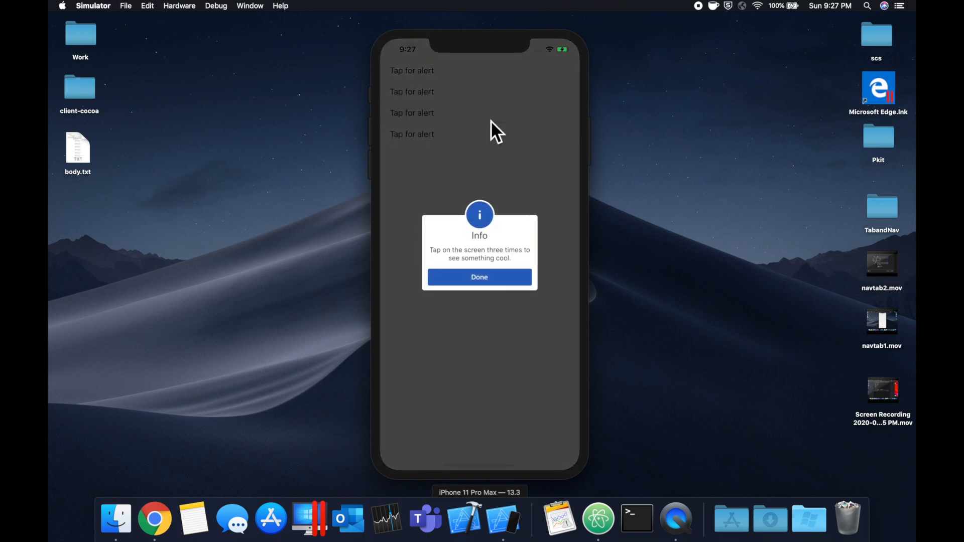
left_click(479, 277)
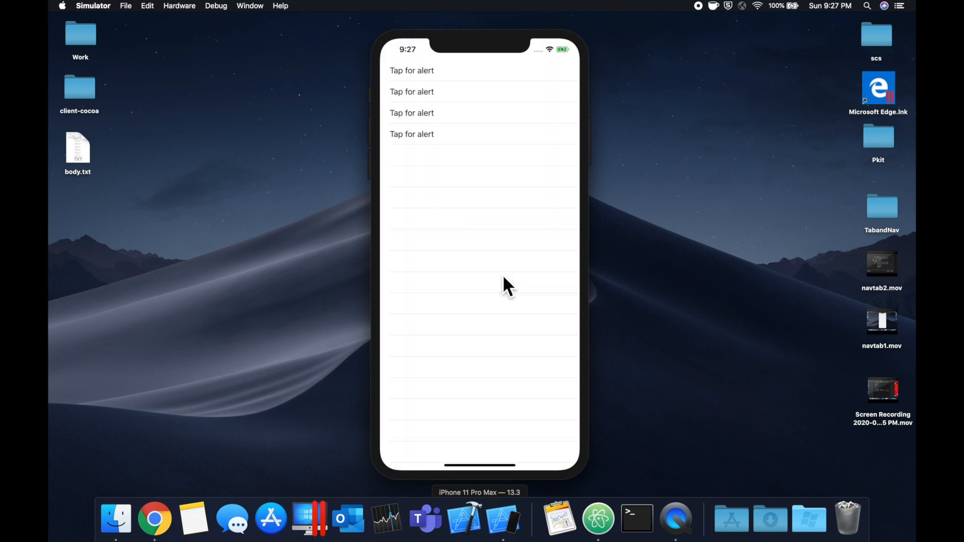
mouse_move(500, 210)
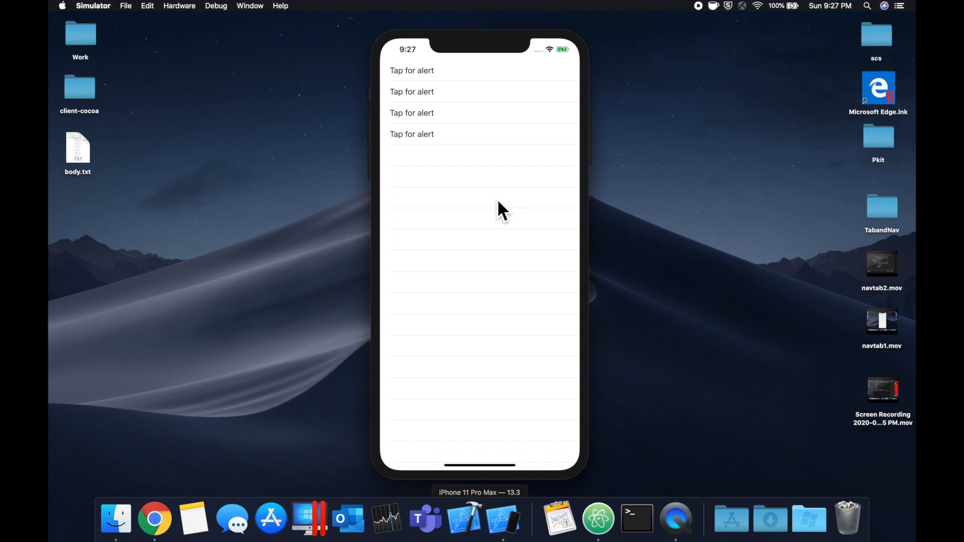
mouse_move(582, 196)
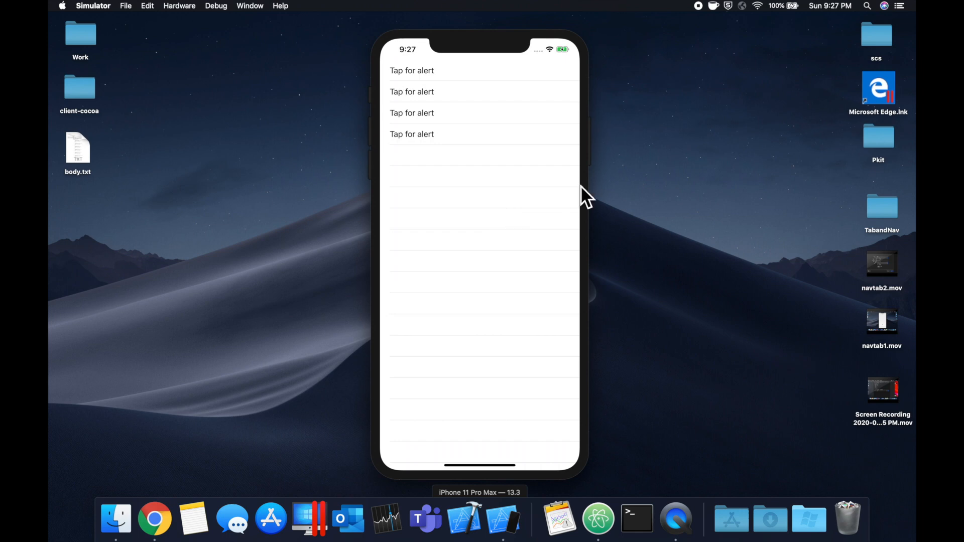
mouse_move(567, 156)
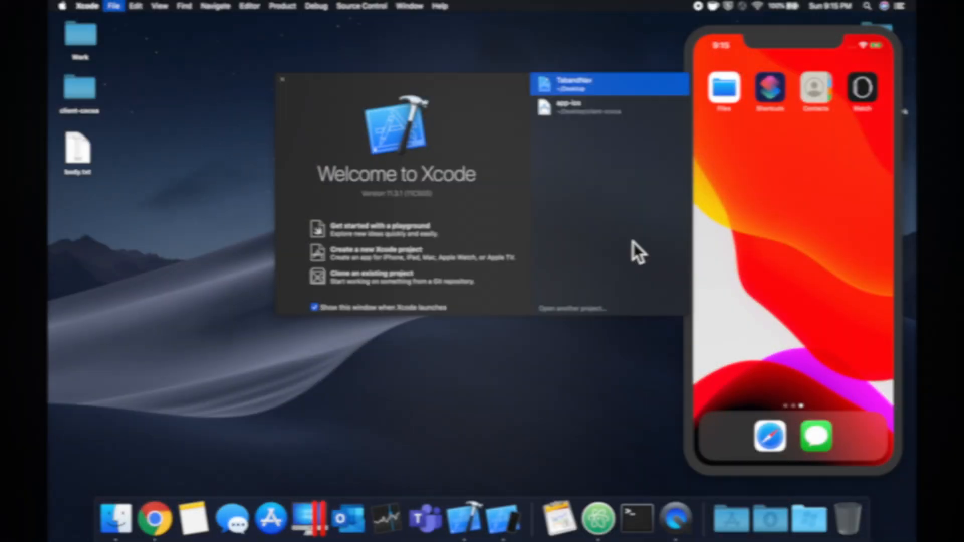
Create a new Single View App project named NicerAlerts and save it.
left_click(394, 253)
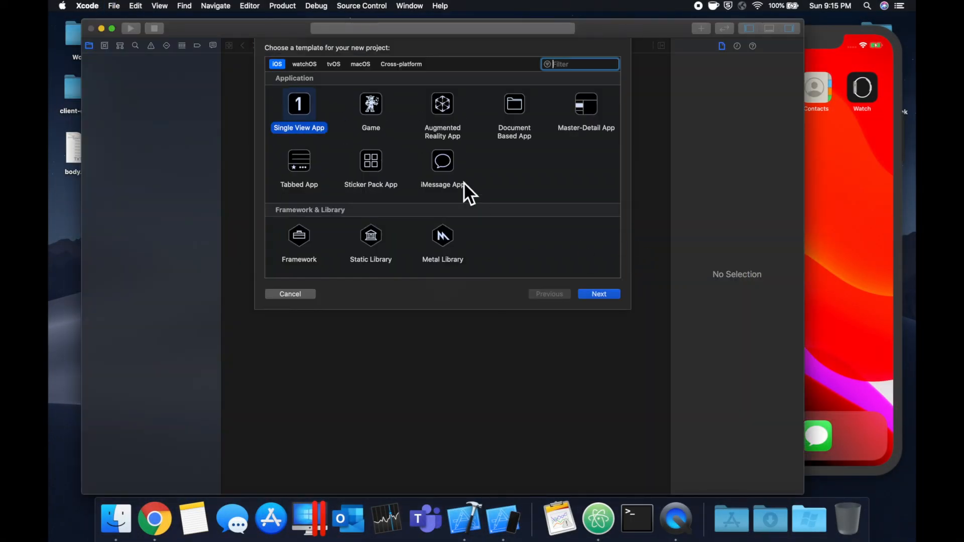
left_click(597, 295)
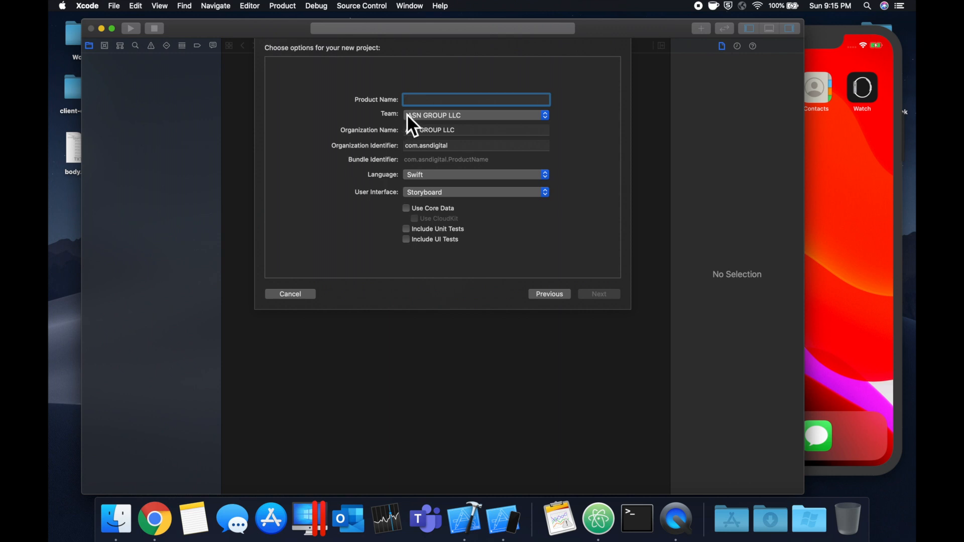
type("Nicer")
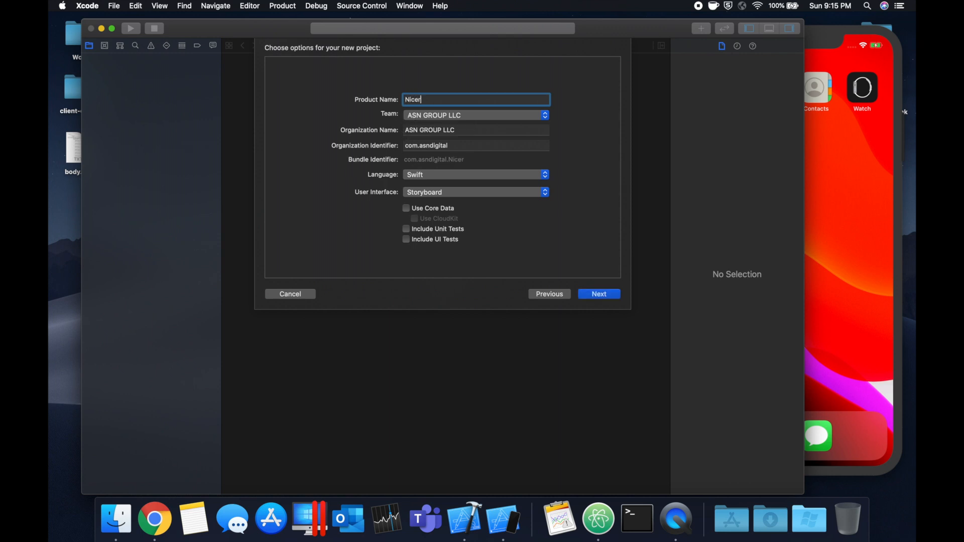
left_click(597, 293)
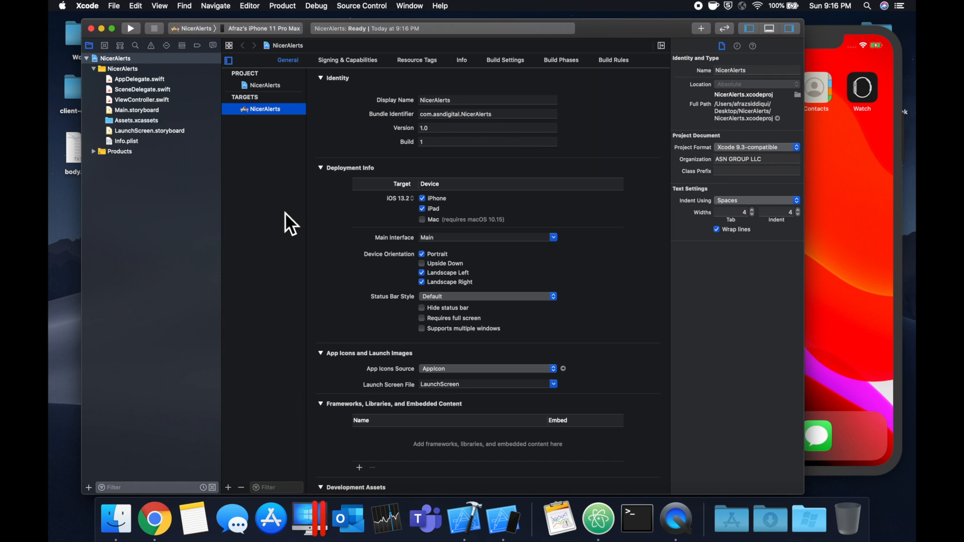
In Terminal cd into Desktop/NicerAlerts, run pod init and open the Podfile.
type("terminal")
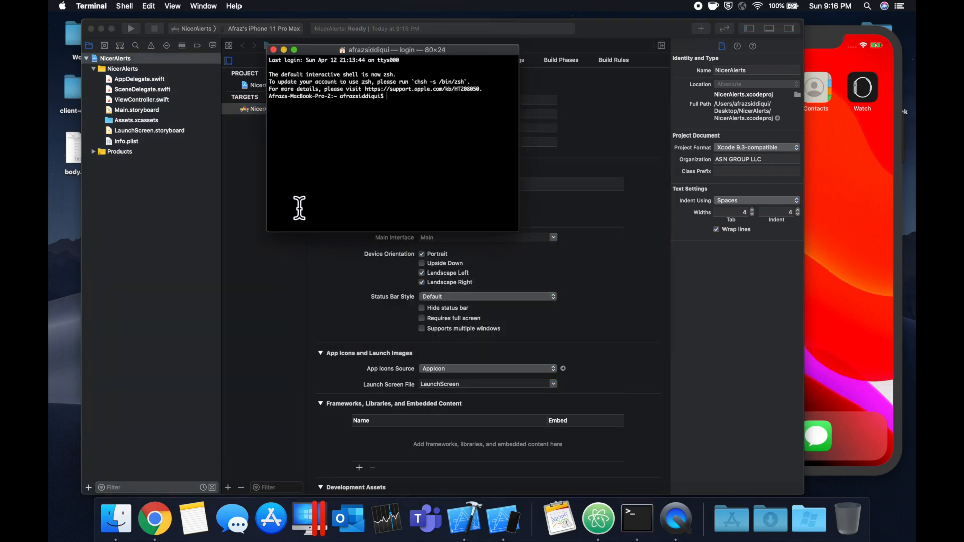
type("cd Desktop/")
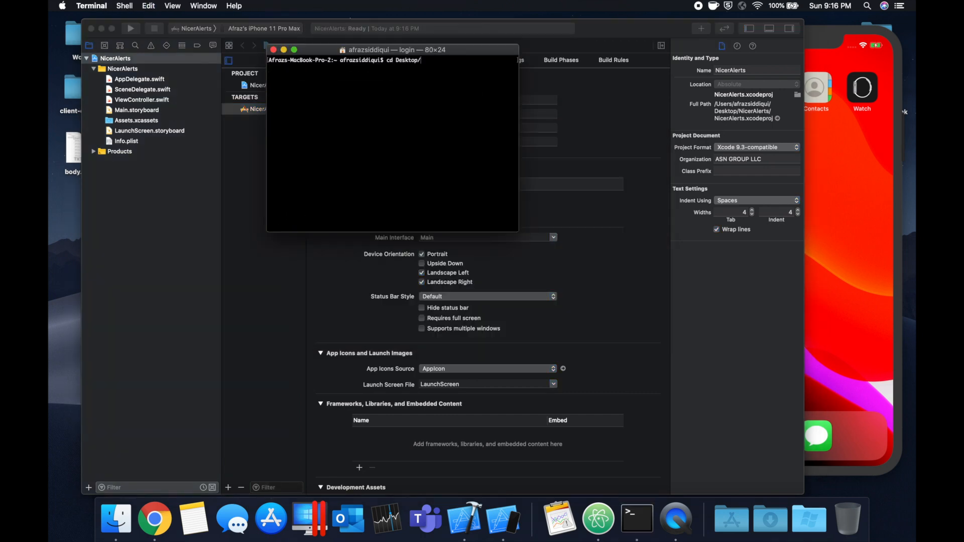
key("Return")
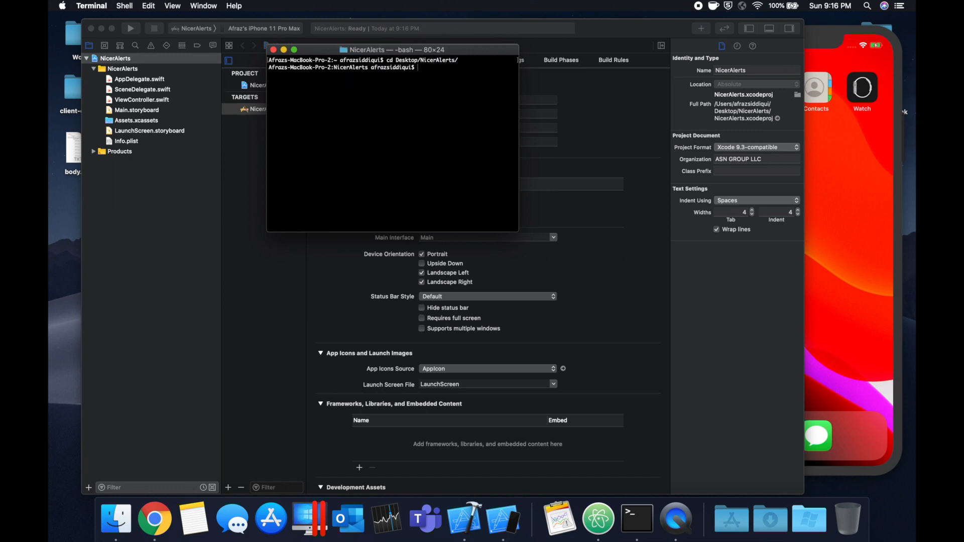
type("pod init")
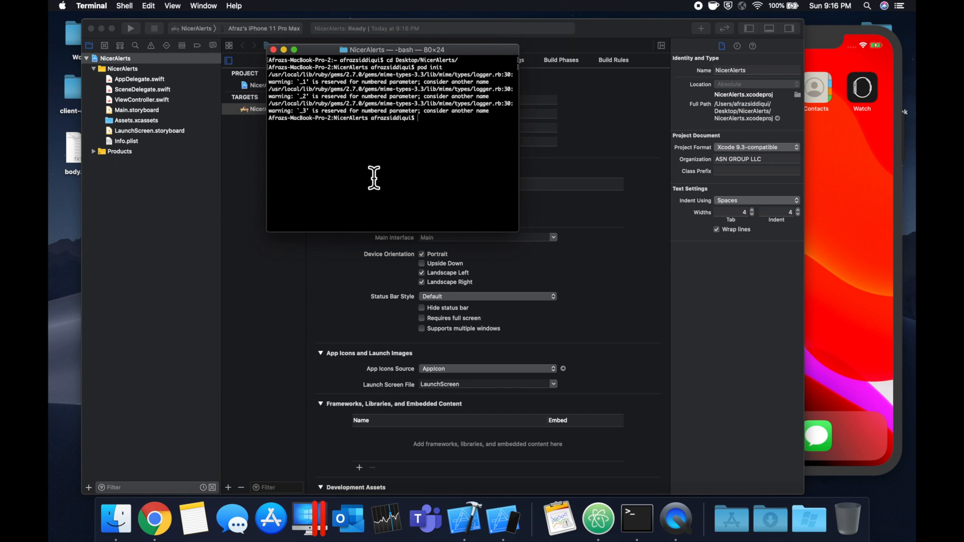
type("open")
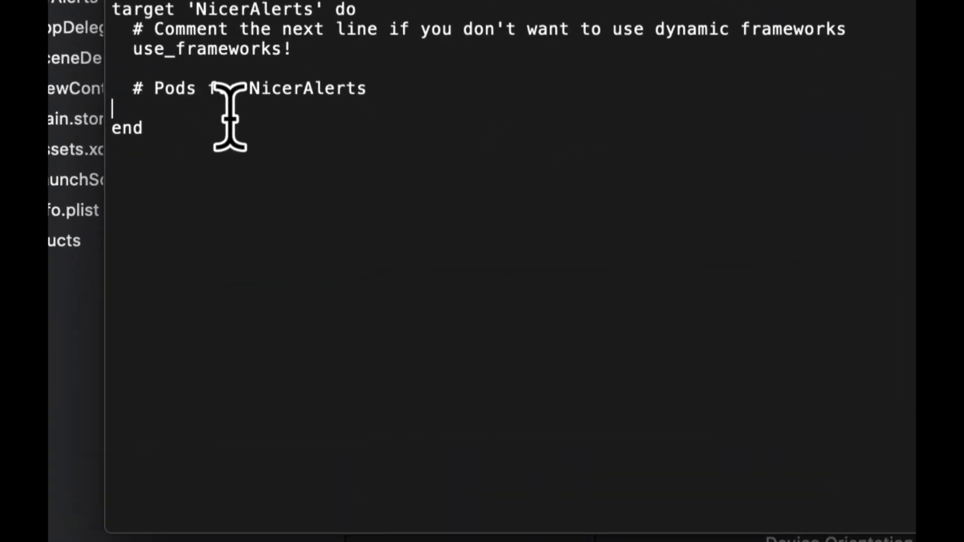
Add pod 'SCLAlertView' to the NicerAlerts target in the Podfile.
type("Pod '")
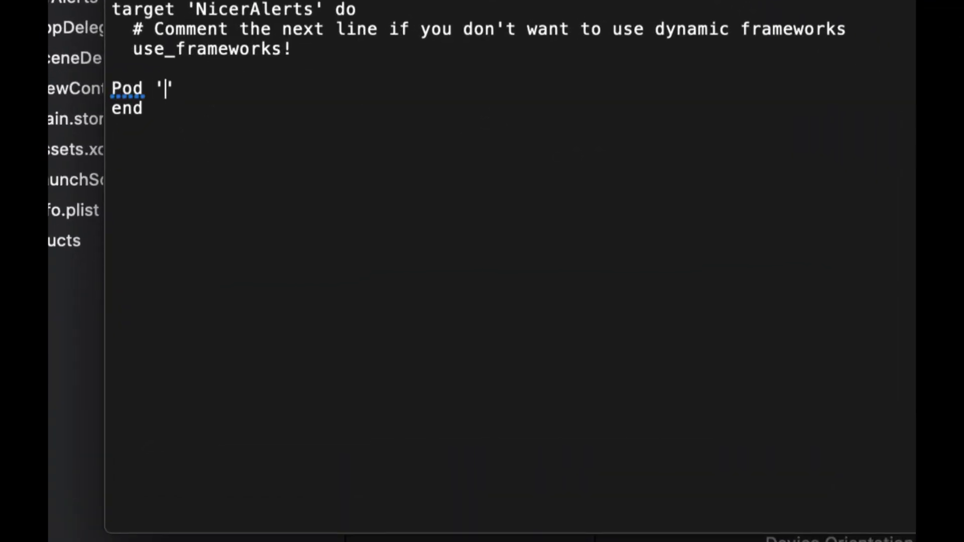
type("SCL")
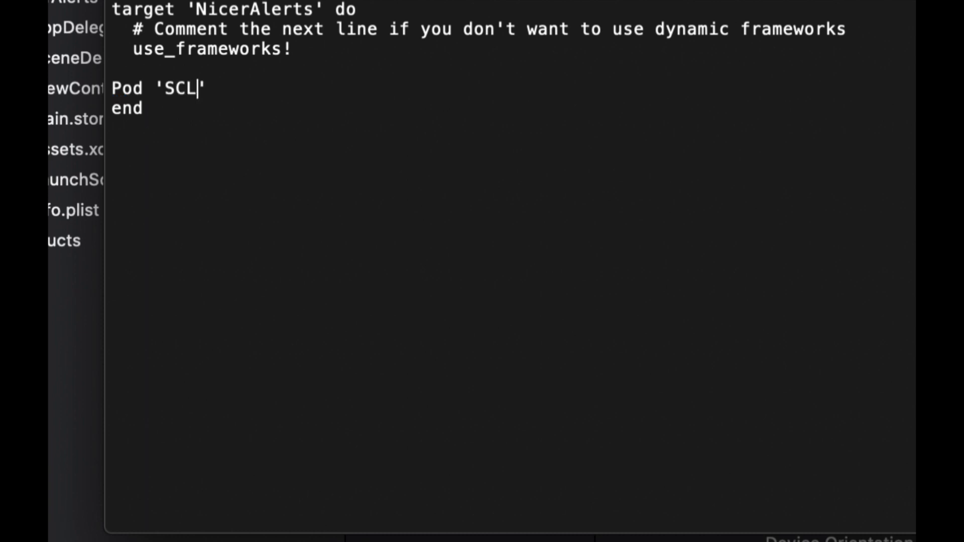
type("AlertView")
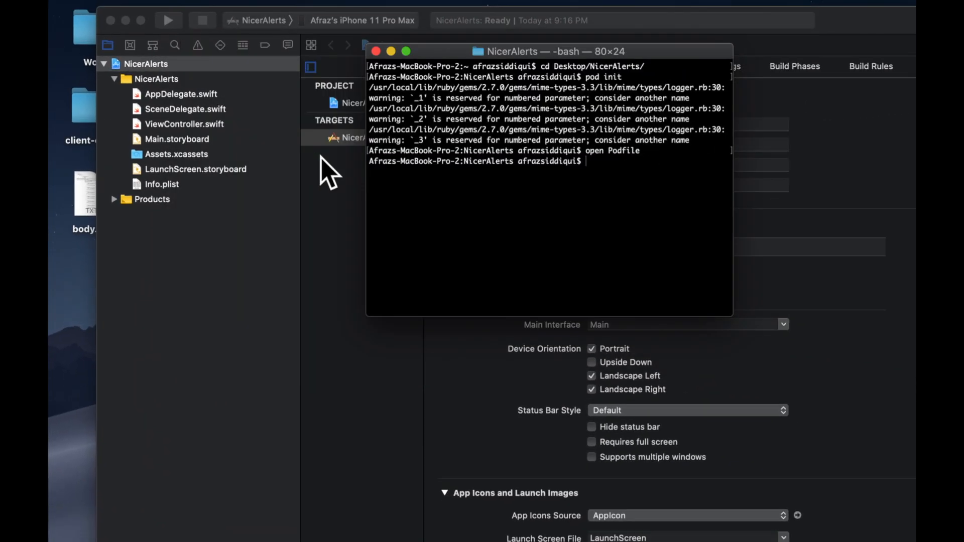
Run pod install, list the folder and open NicerAlerts.xcworkspace.
type("p")
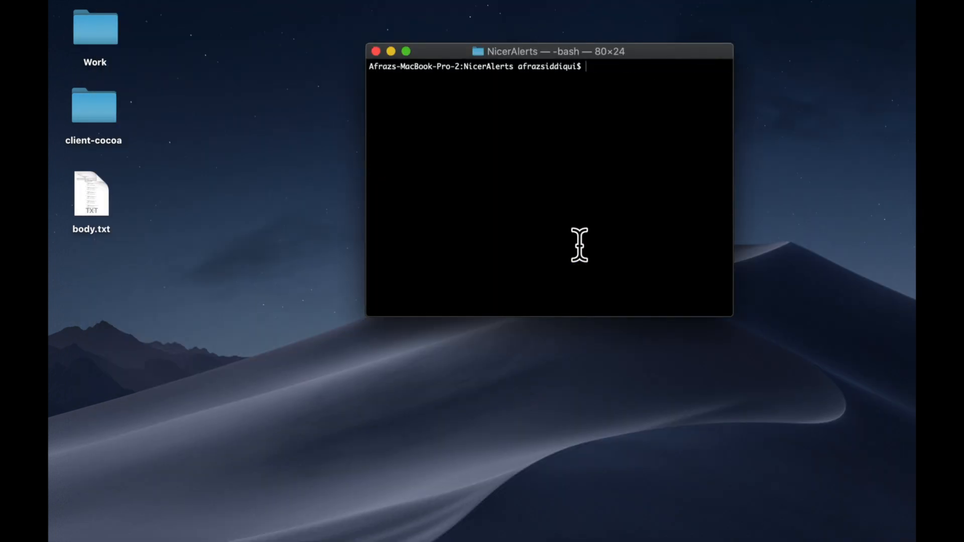
type("ls")
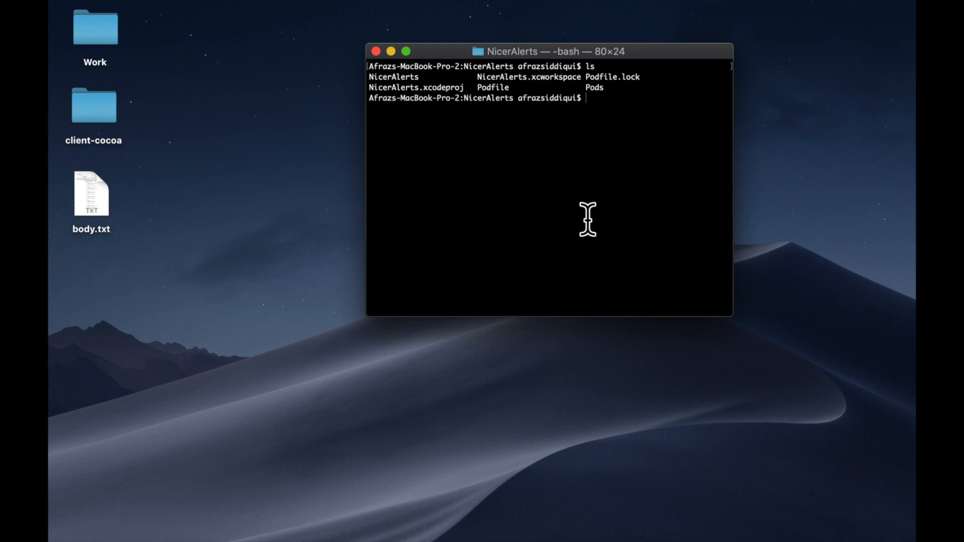
mouse_move(586, 220)
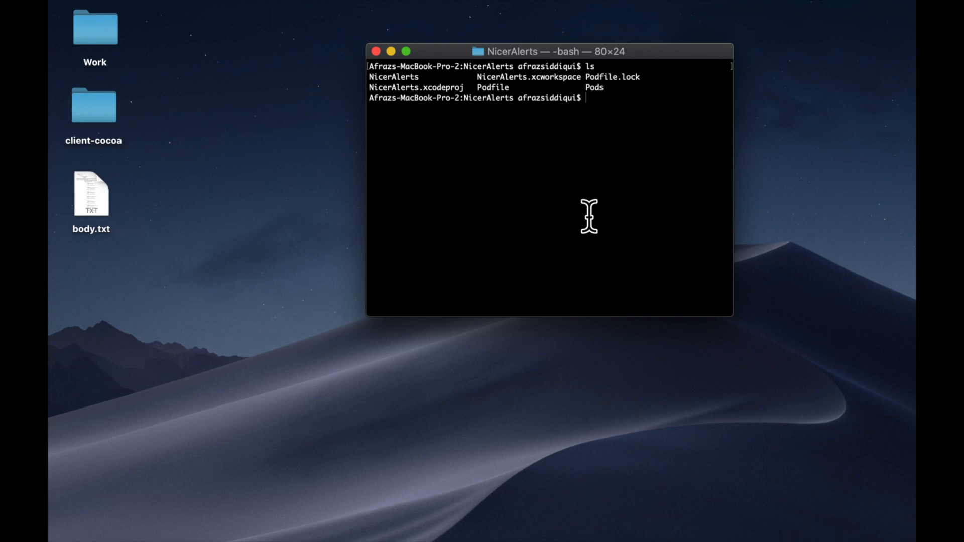
type("open Nic")
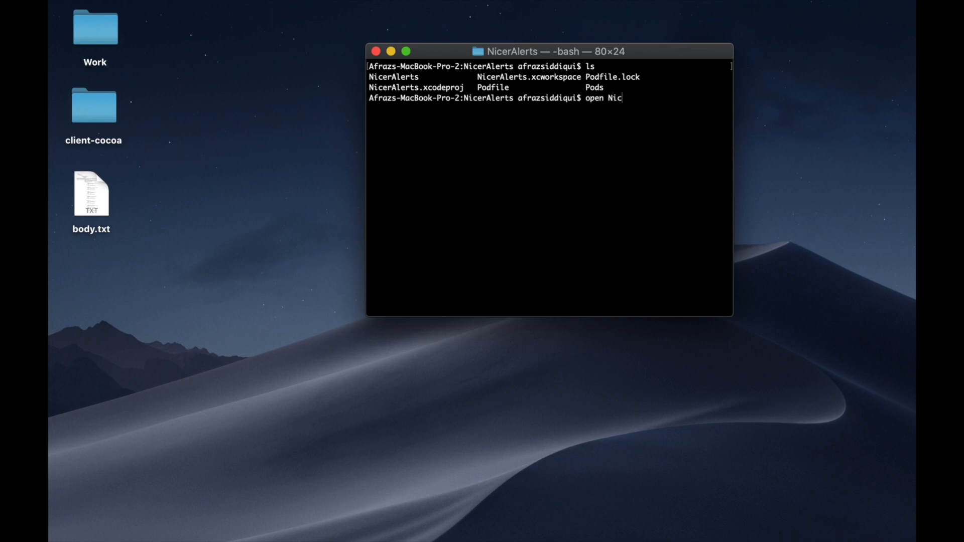
key("enter")
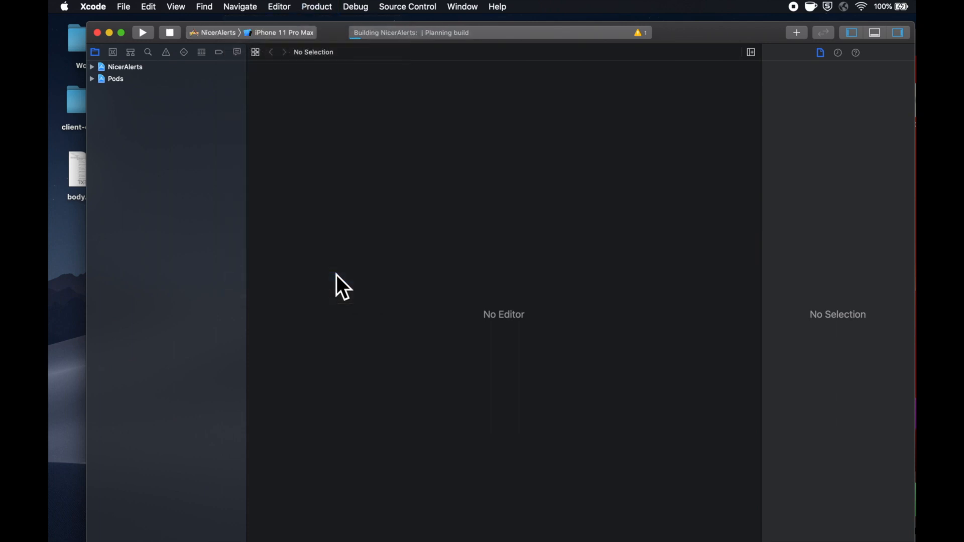
Run the app and expand the NicerAlerts project and group to list its files.
left_click(142, 32)
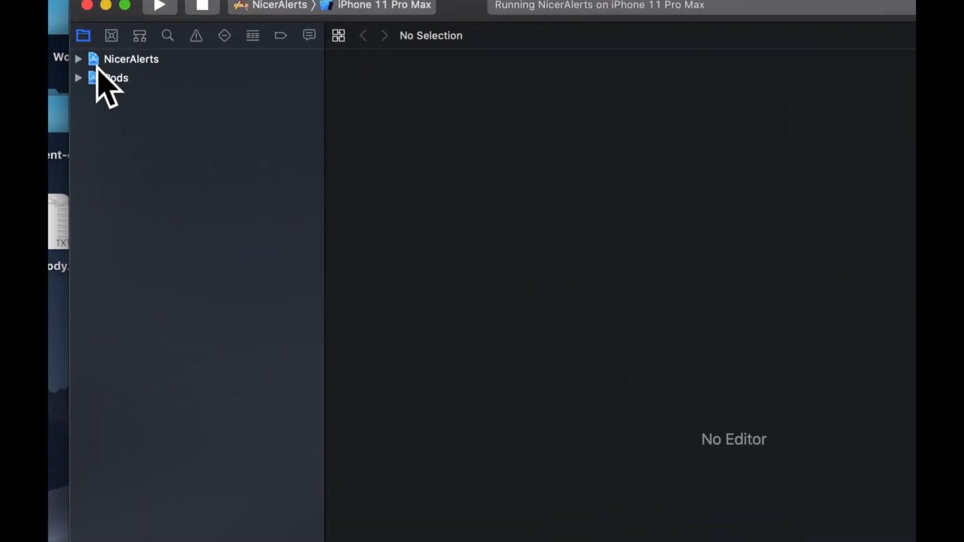
left_click(78, 59)
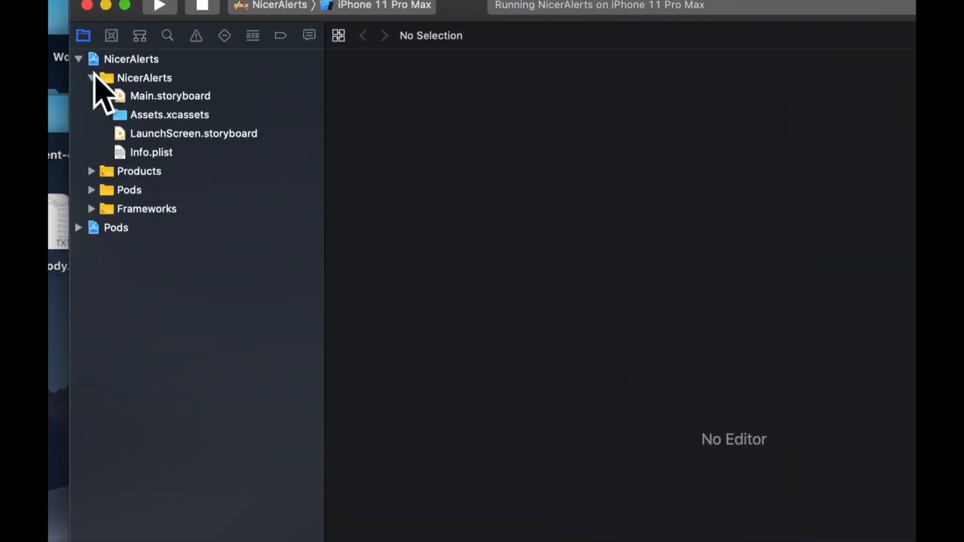
left_click(180, 134)
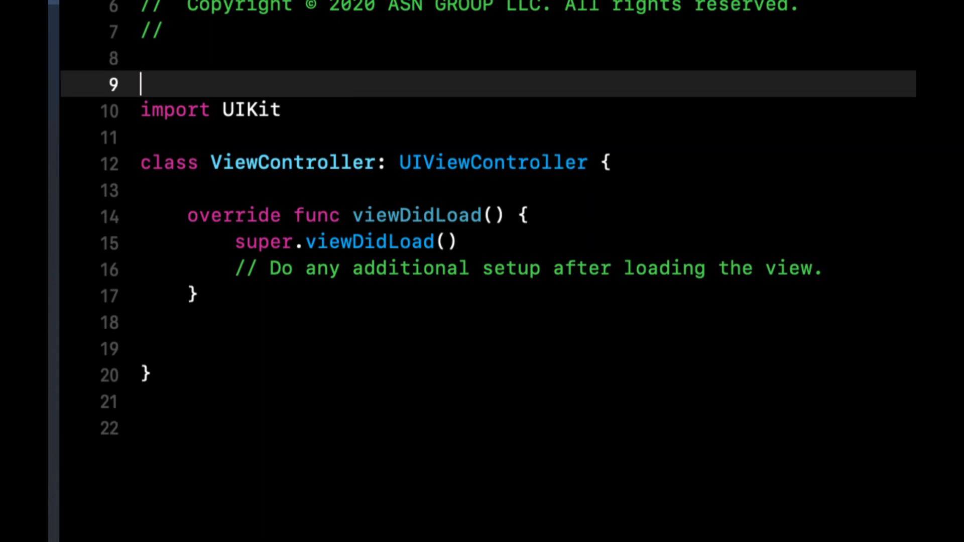
Import SCLAlertView and declare private let table = UITableView().
type("sclaler")
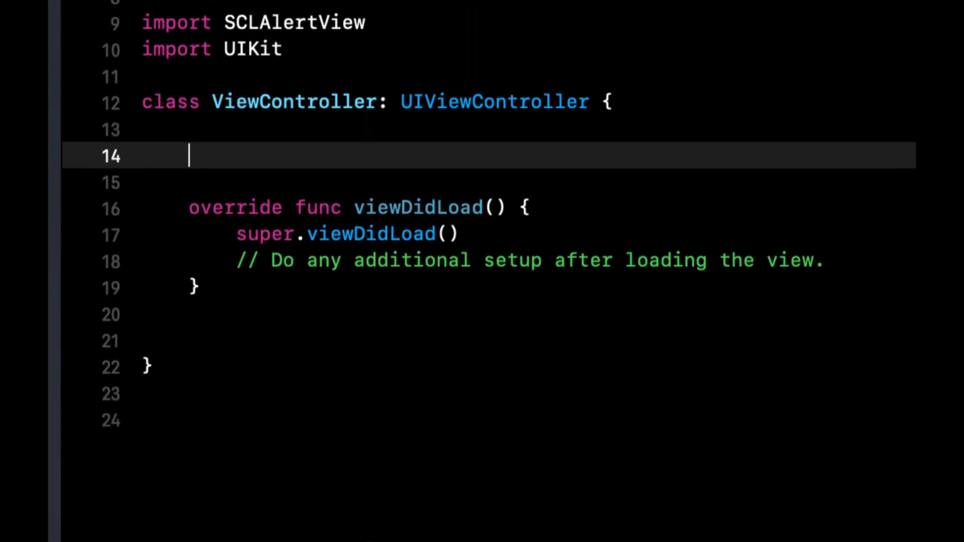
type("private let")
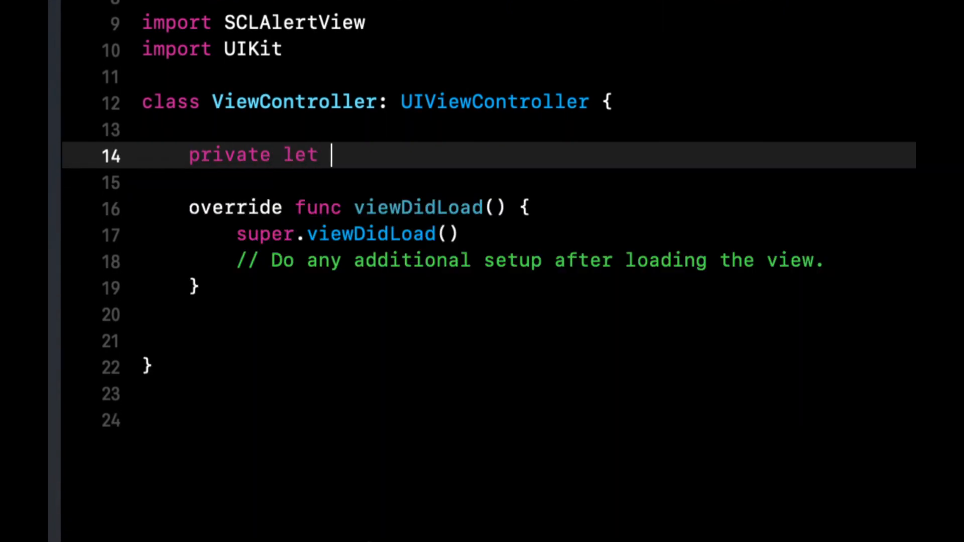
type("table = ui")
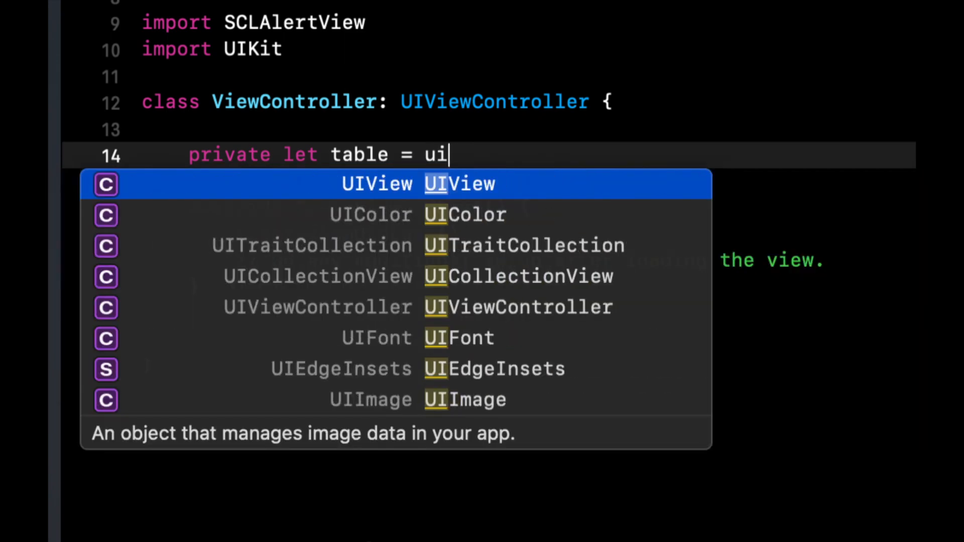
type("tt")
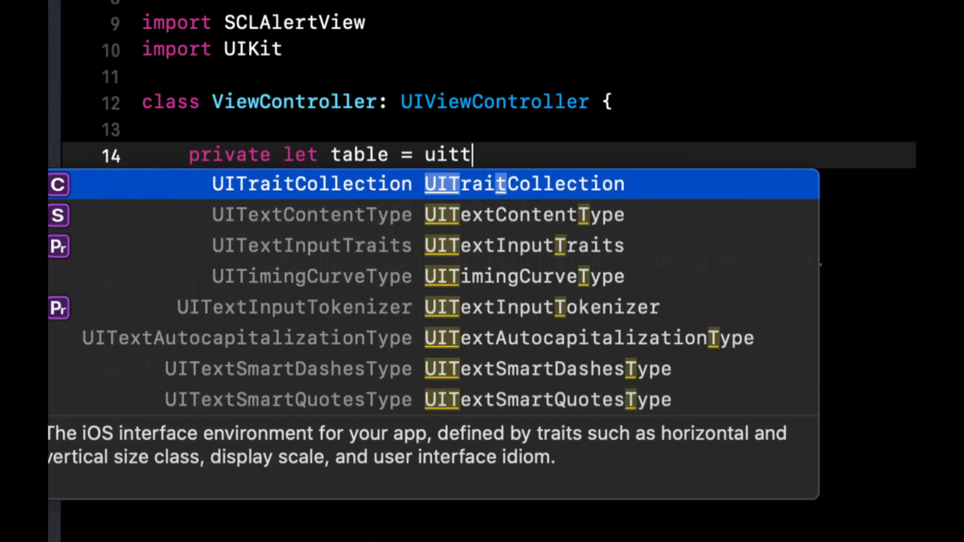
type("ableView(")
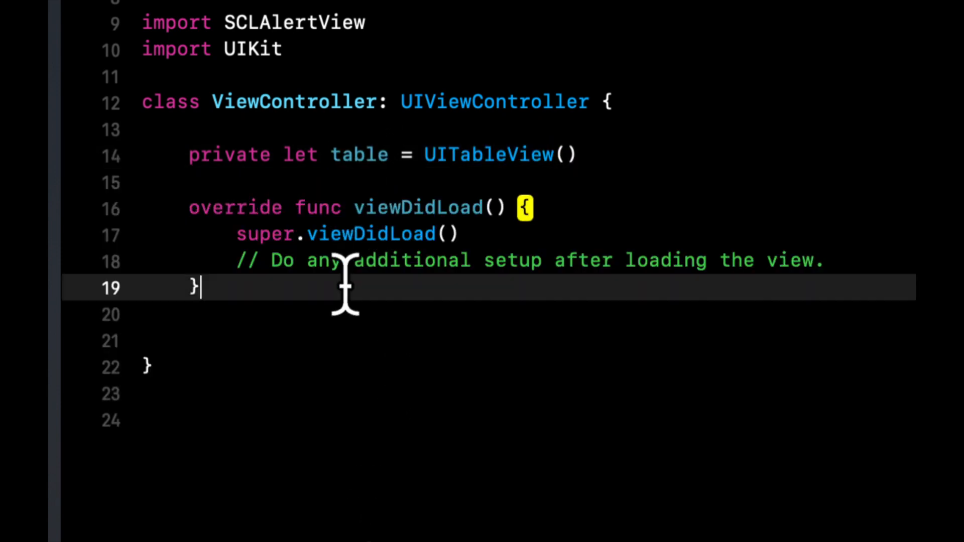
Set table.delegate and table.dataSource to self and add UITableViewDelegate conformance.
type("table.delegate = self")
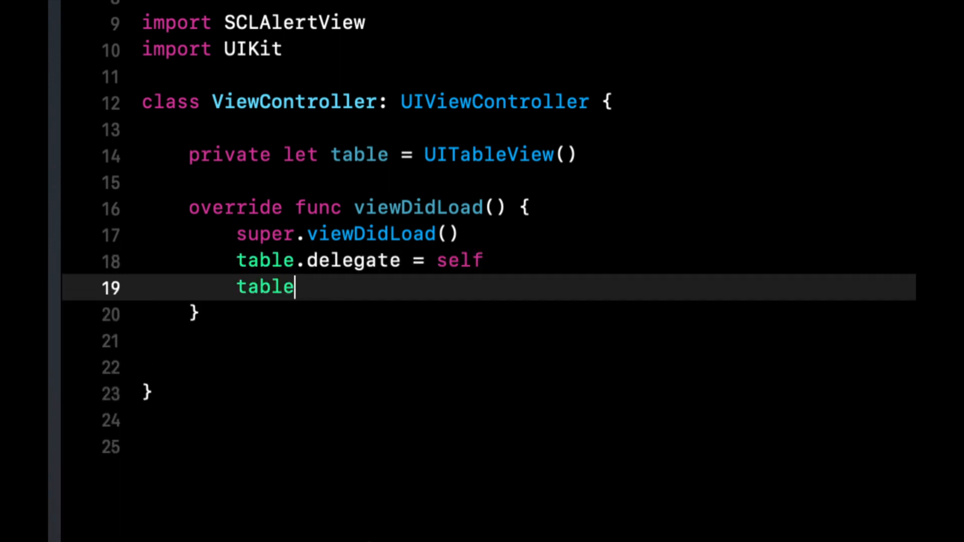
type(".dataSource = self")
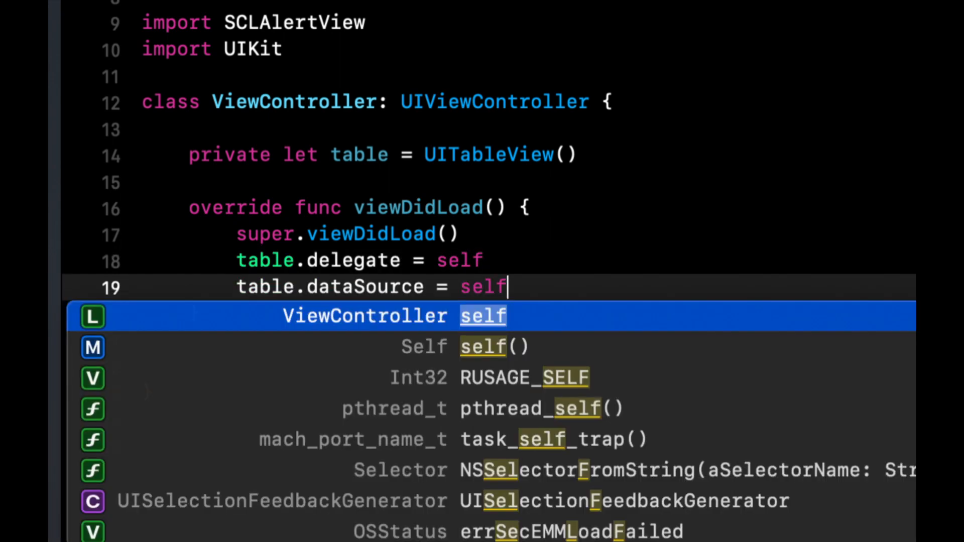
type(",")
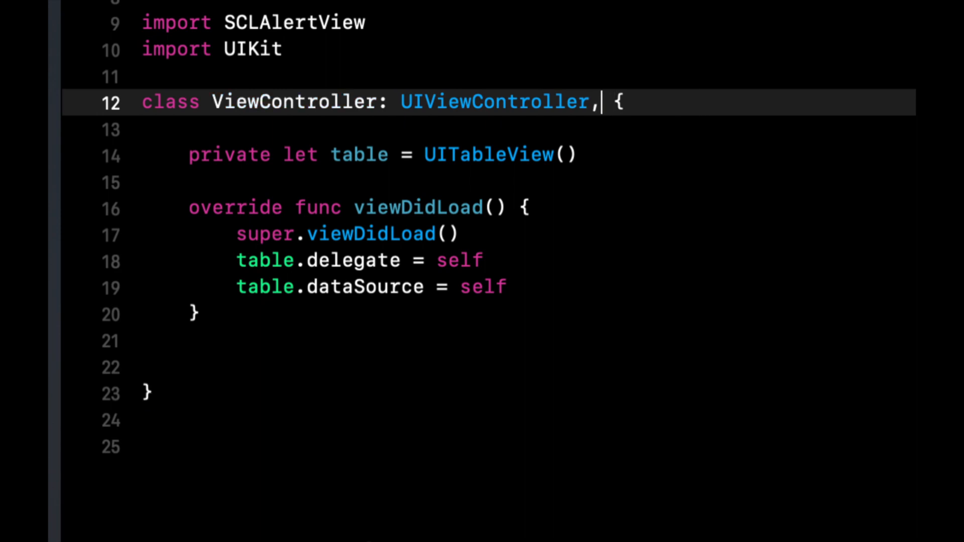
type("uitableviewd")
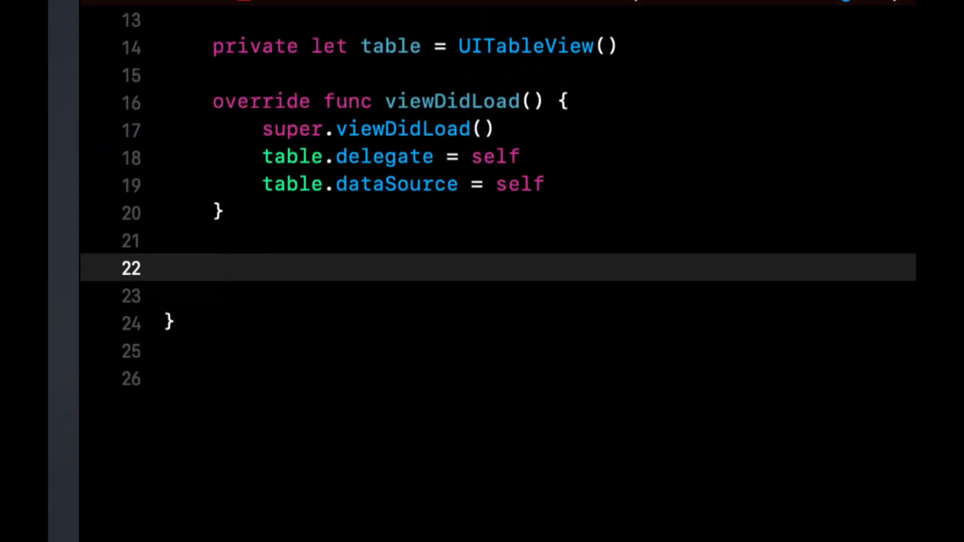
Add numberOfRowsInSection returning 10 and cellForRowAt creating a UITableViewCell.
type("numberof")
type("ce")
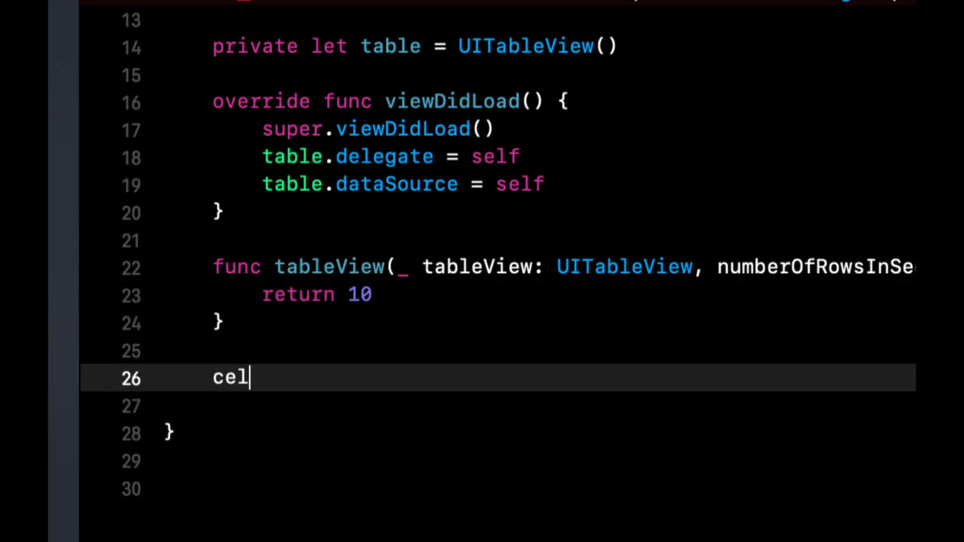
type("lforrow")
type("le")
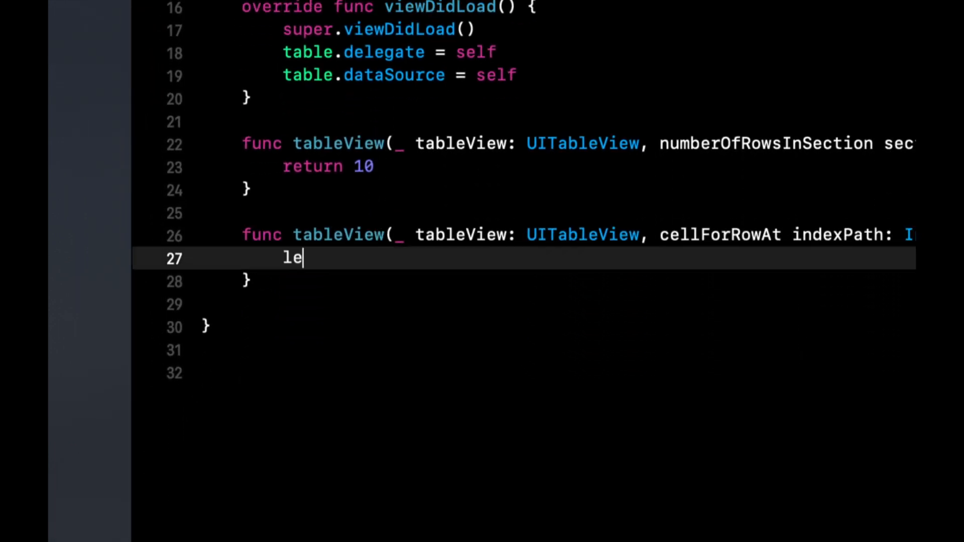
type("t cell = uitablev")
type("return")
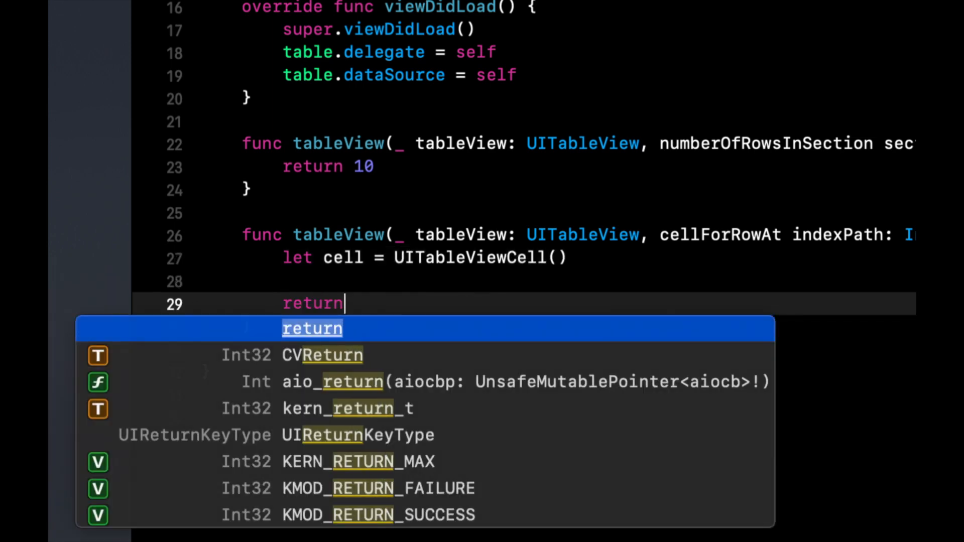
type("cel")
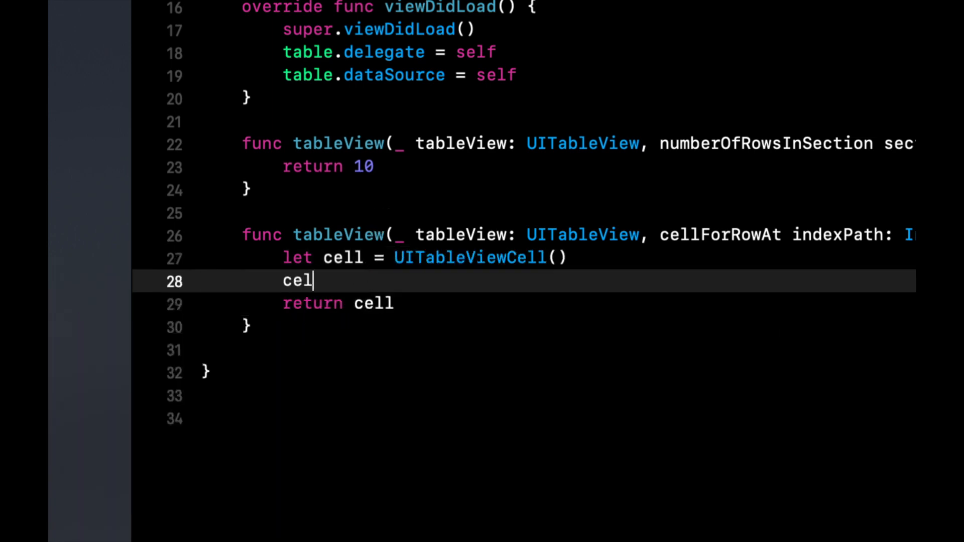
Label each cell "Tap for alert", add the table as a subview and set its frame to view.bounds.
type("l.textLabel?.te")
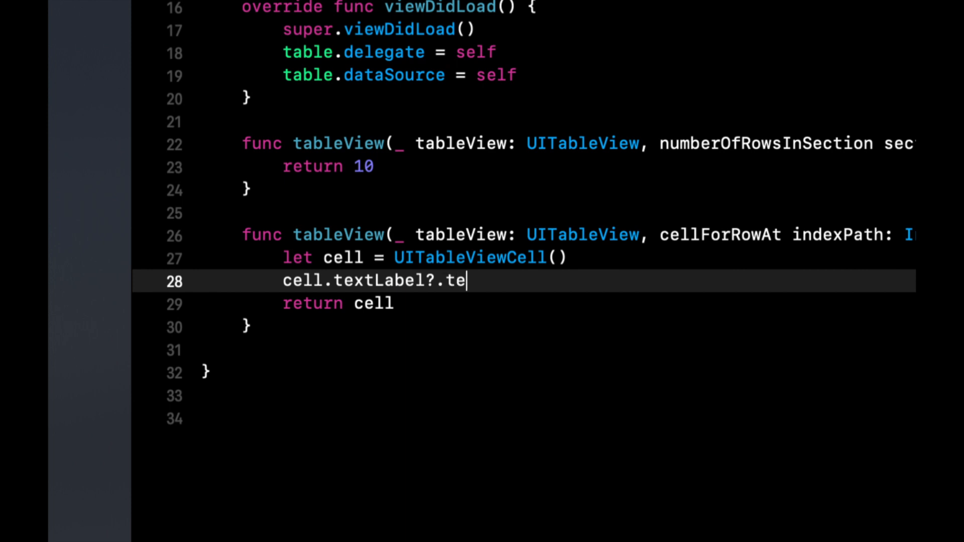
type("xt = \"A\"")
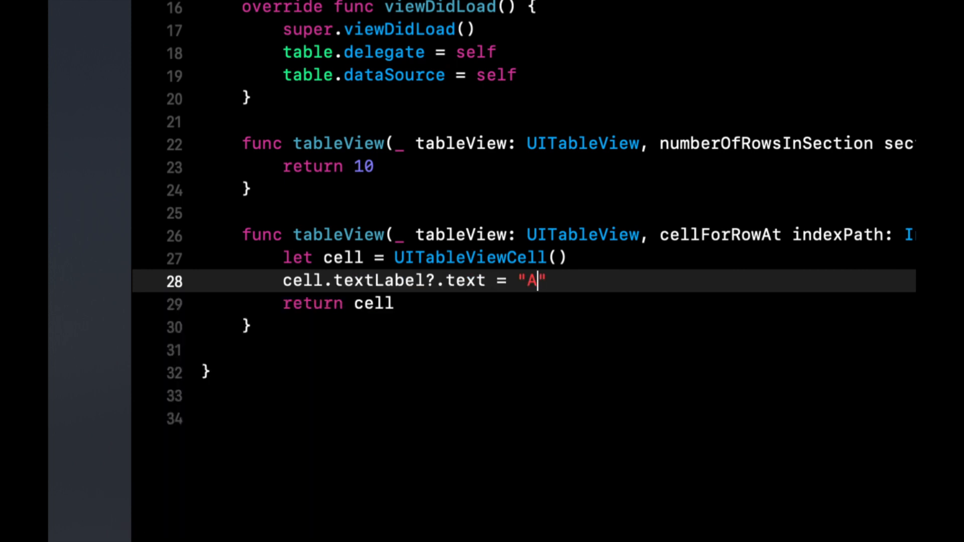
type("T")
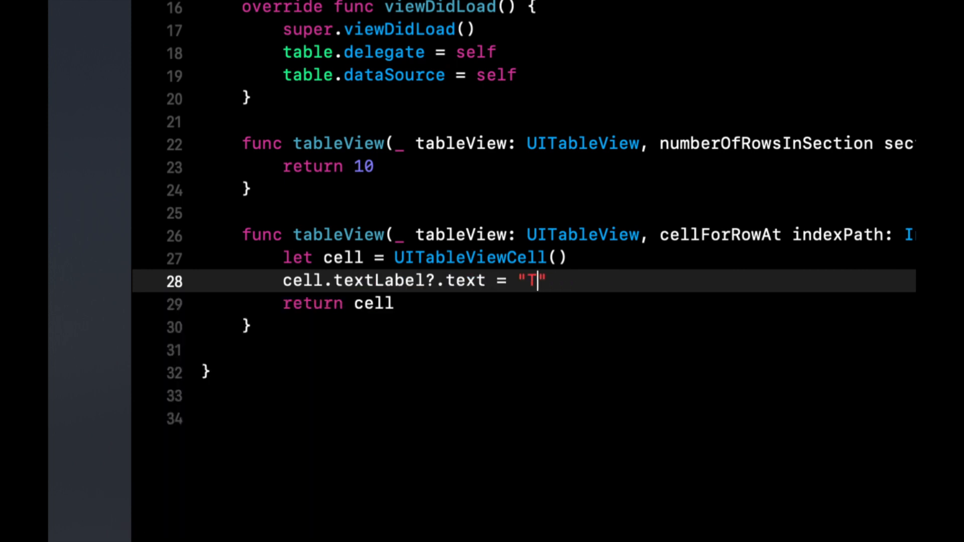
type("ap for alert")
type("table.frame = view")
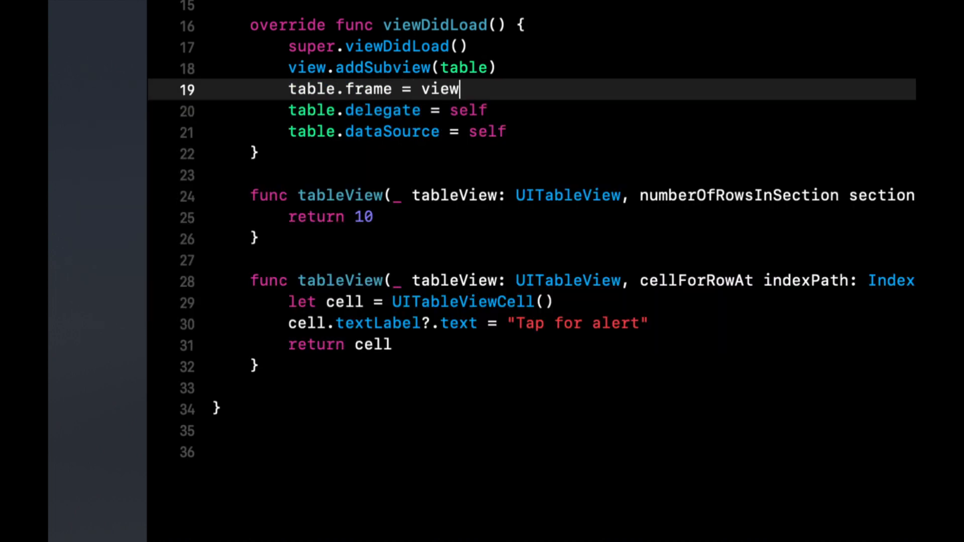
type(".bounds")
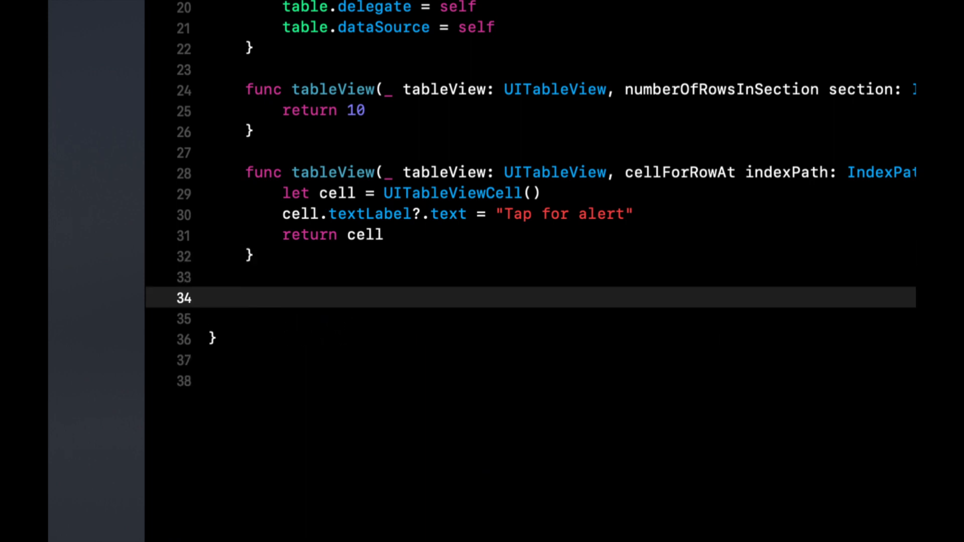
Add didSelectRowAt deselecting the row with animation and begin an if on indexPath.row.
type("tableviewdidsele")
type("tableView.deselectRow(at: indexPath, animated: true")
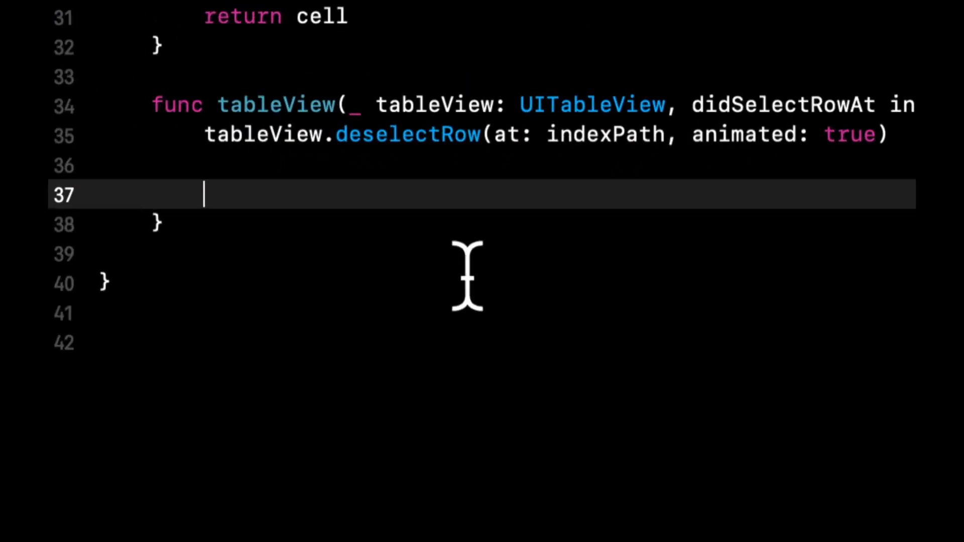
type("if indexPath.row ==")
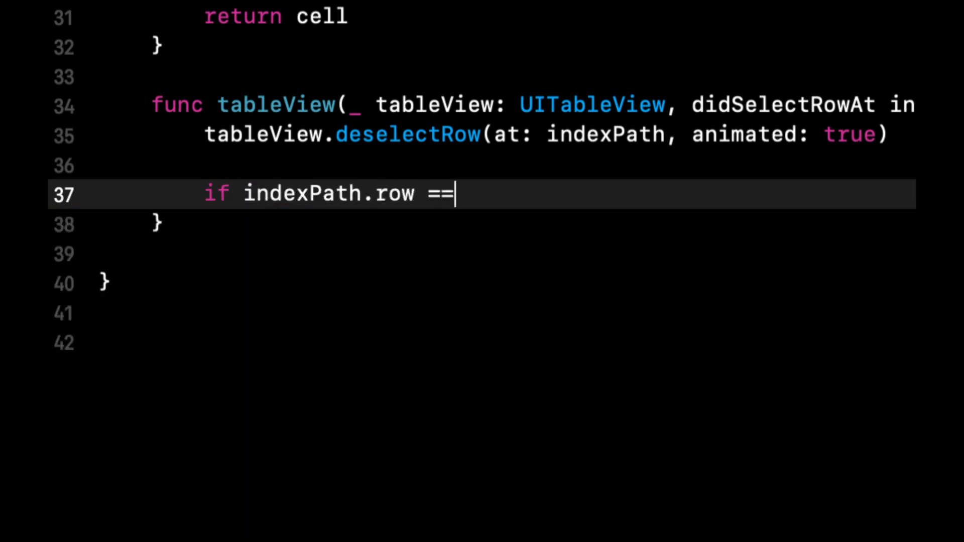
Write the if / else-if chain checking indexPath.row == 0, 1, 2 and 3 with empty blocks.
type("0 {")
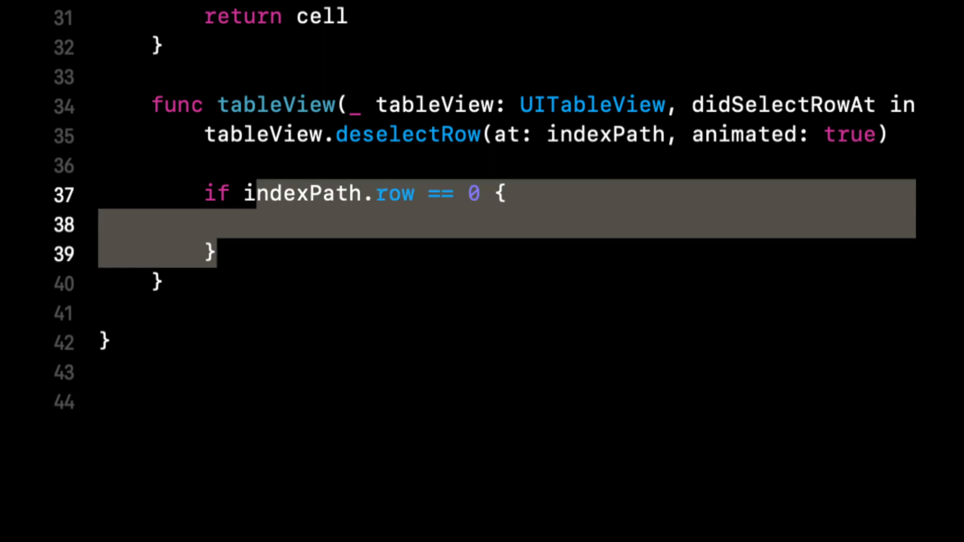
type("e")
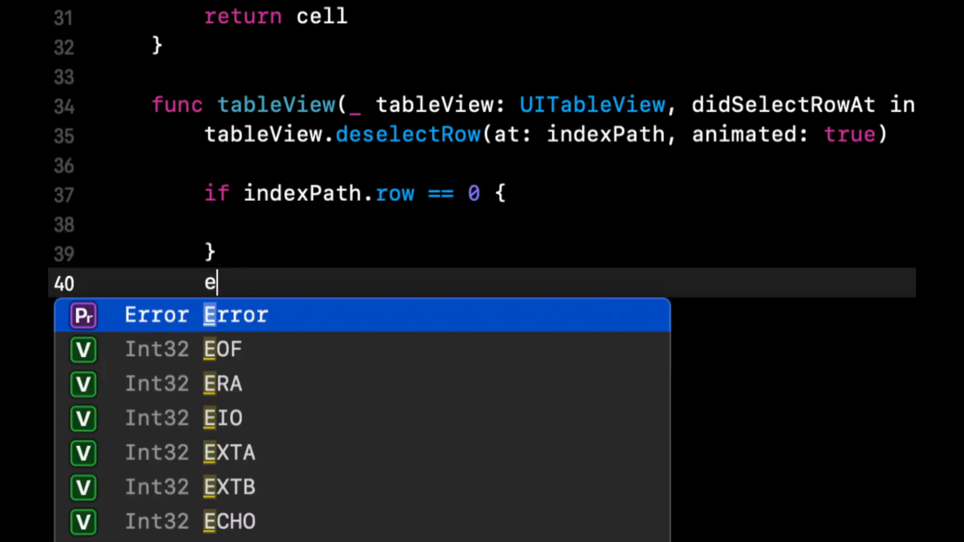
type("lse if indexPath.row == 0 {")
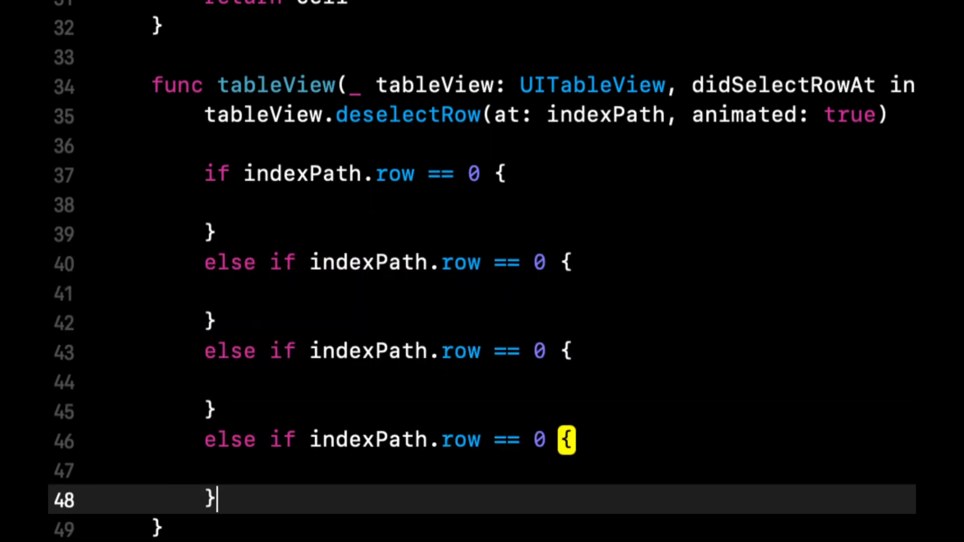
scroll("down", 3)
type("1")
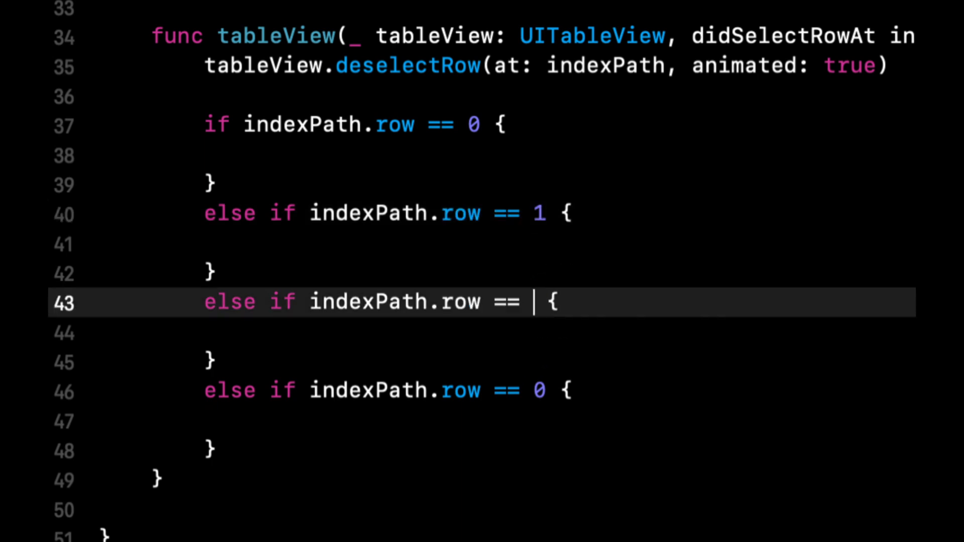
type("2")
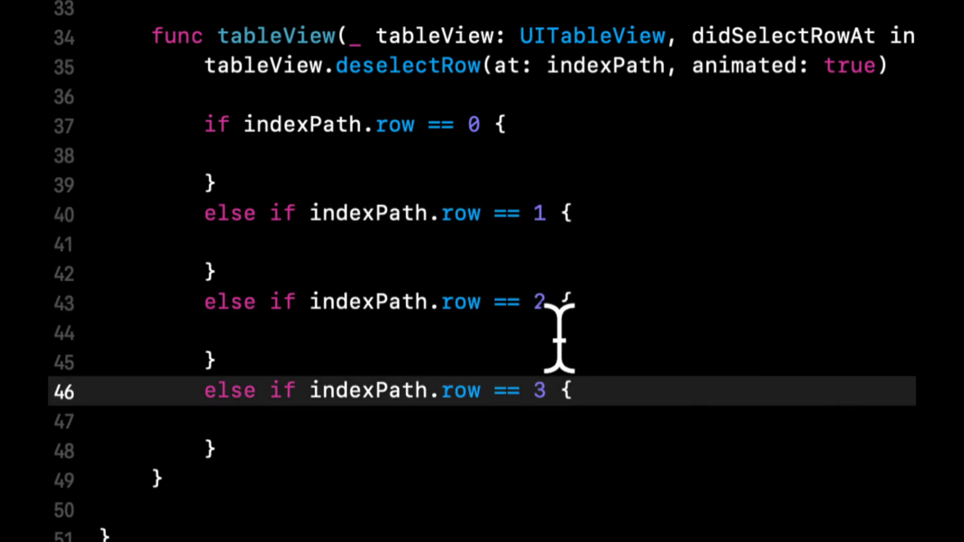
left_click(547, 391)
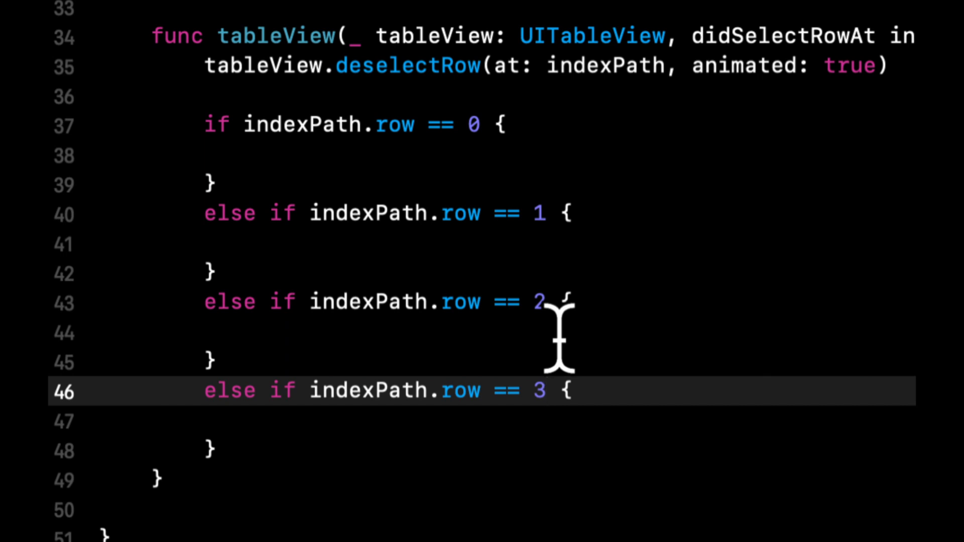
left_click(546, 390)
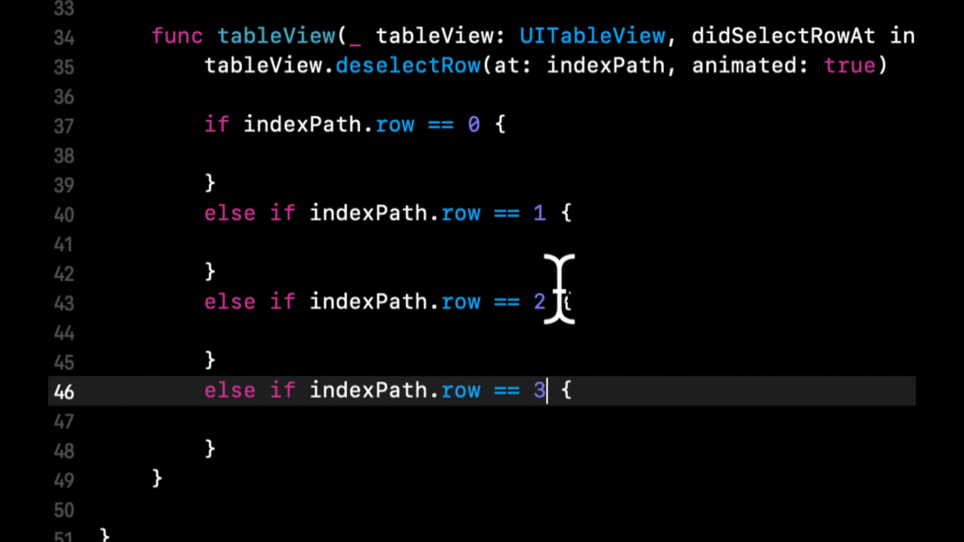
type("sc")
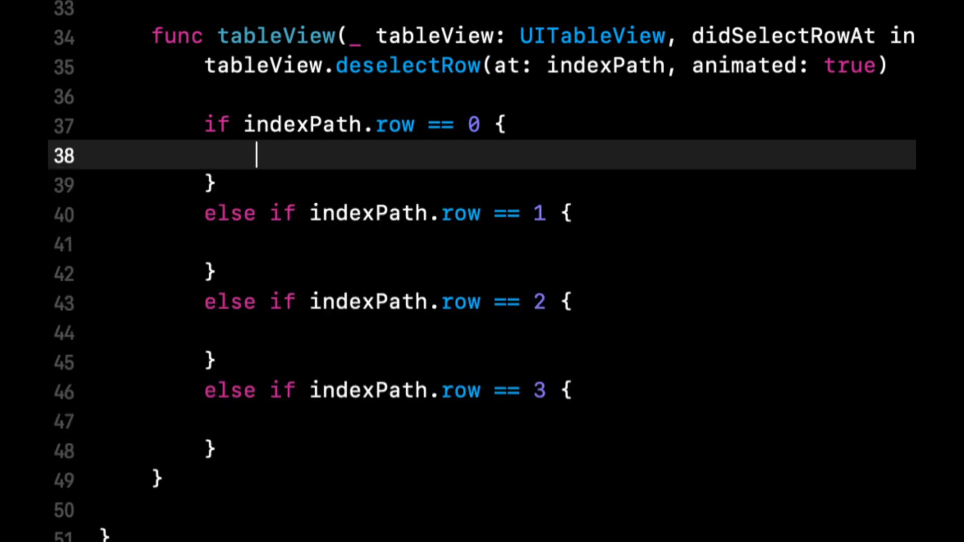
In the row 0 branch show SCLAlertView().showSuccess("Success") with a long subtitle.
type("sc")
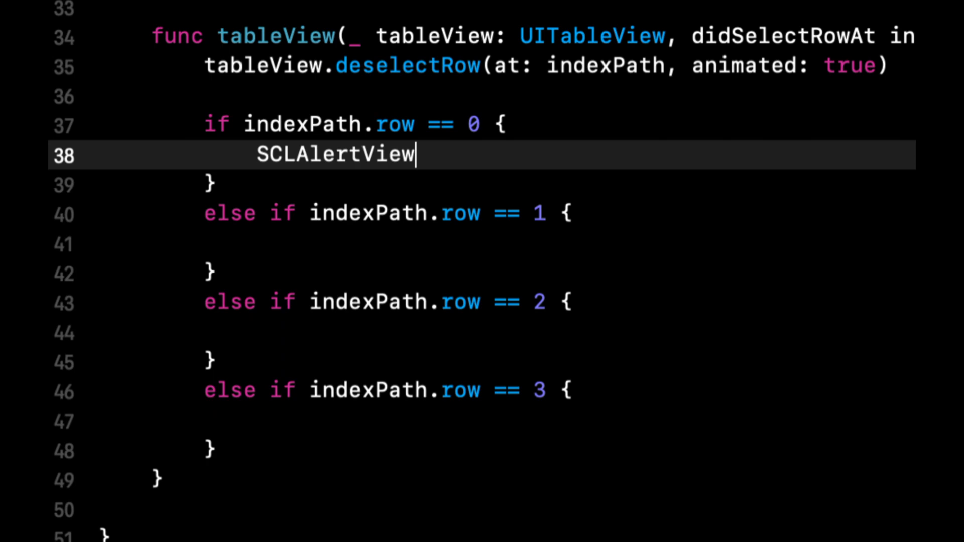
type("().show")
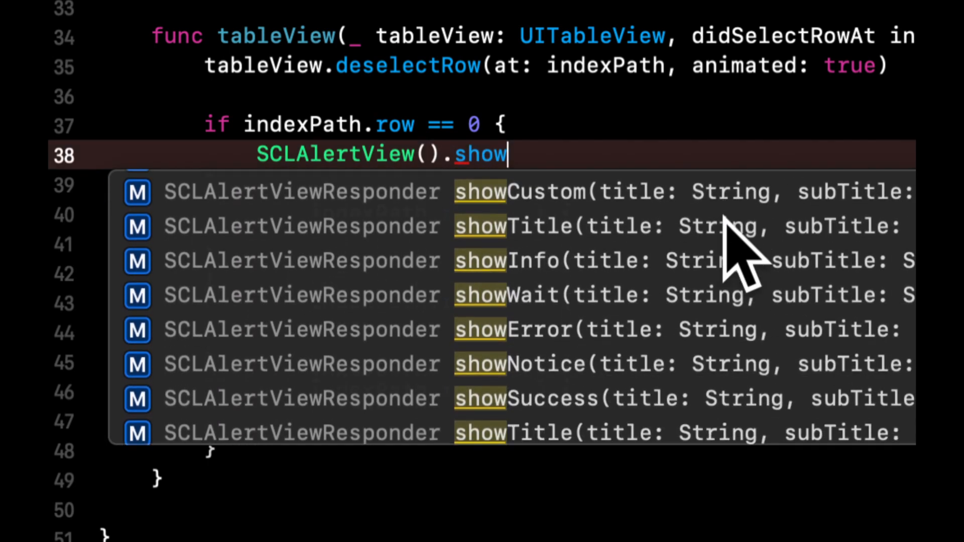
type("su")
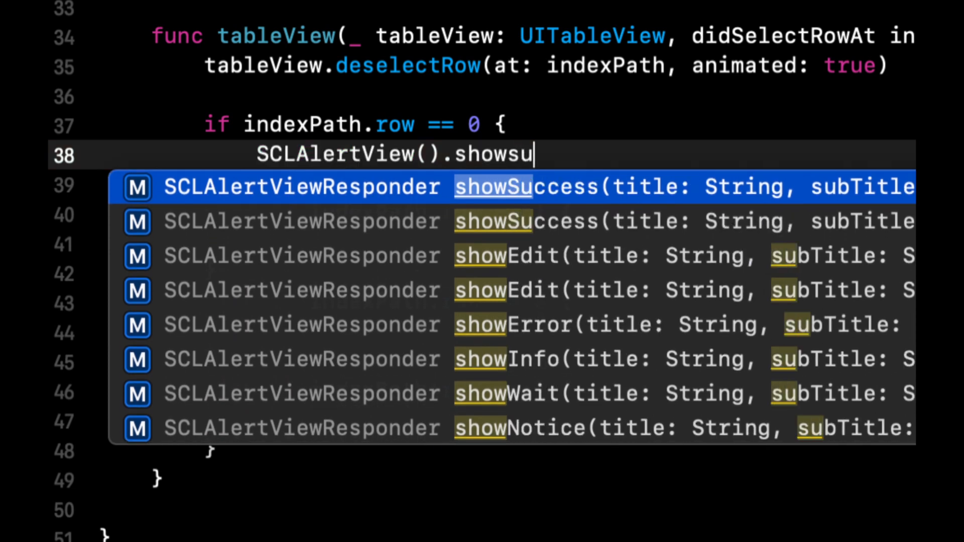
type("ccess")
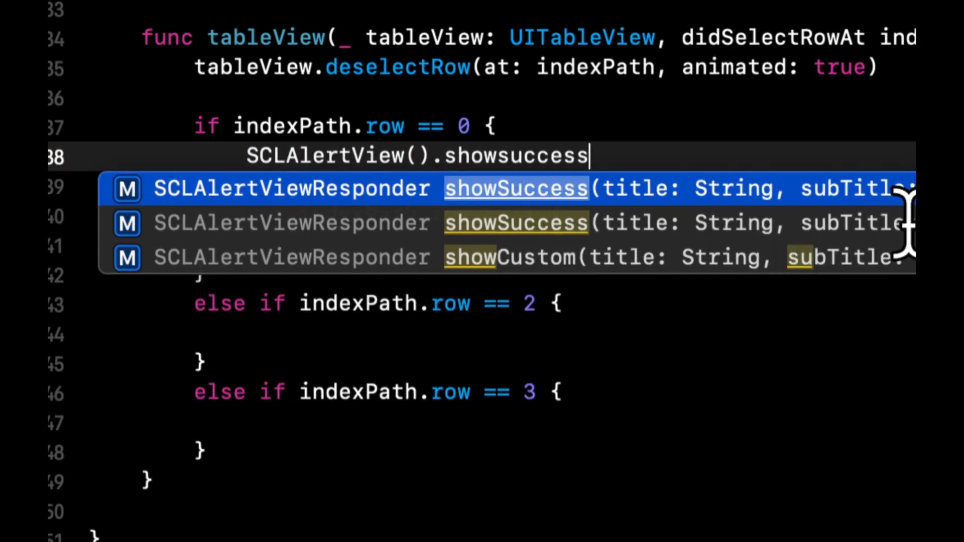
scroll("right", 3)
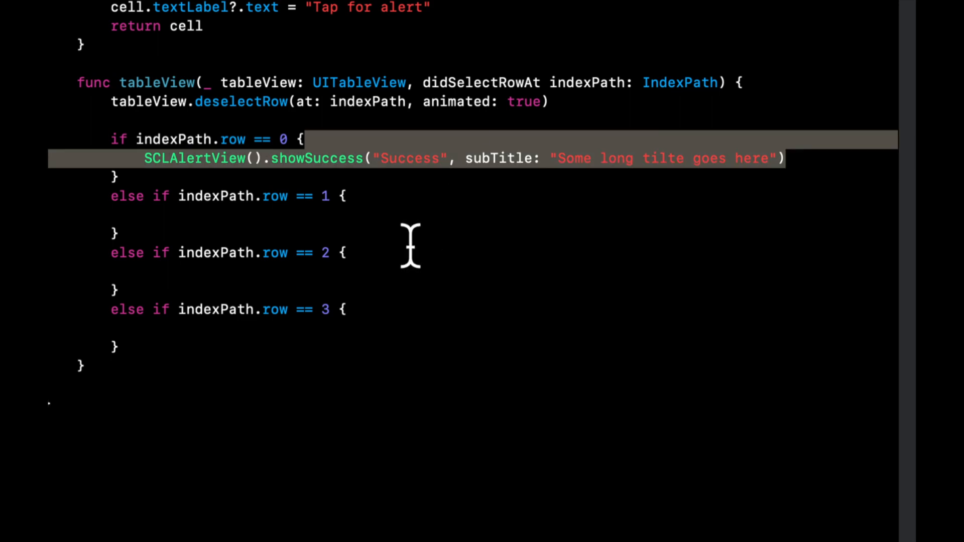
Enter SCLAlertView().showSuccess("Success", subTitle: "Some long tilte goes here") as the alert call template.
type("SCLAlertView().showSuccess(\"Success\", subTitle: \"Some long tilte goes here\")")
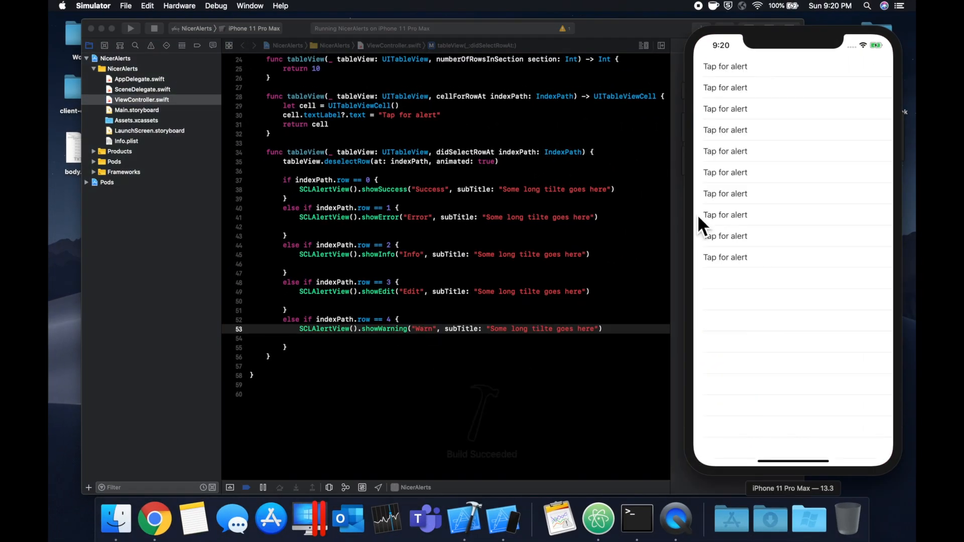
mouse_move(824, 98)
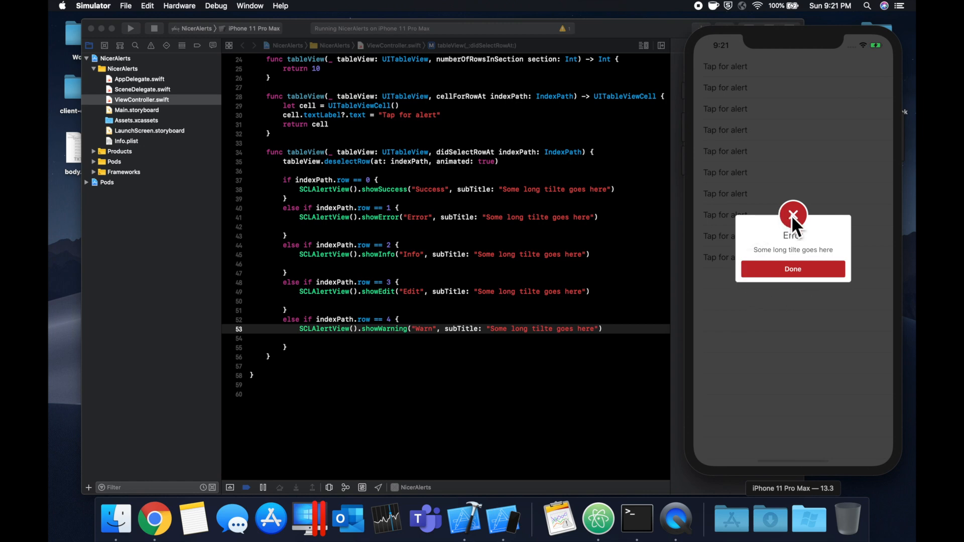
mouse_move(809, 265)
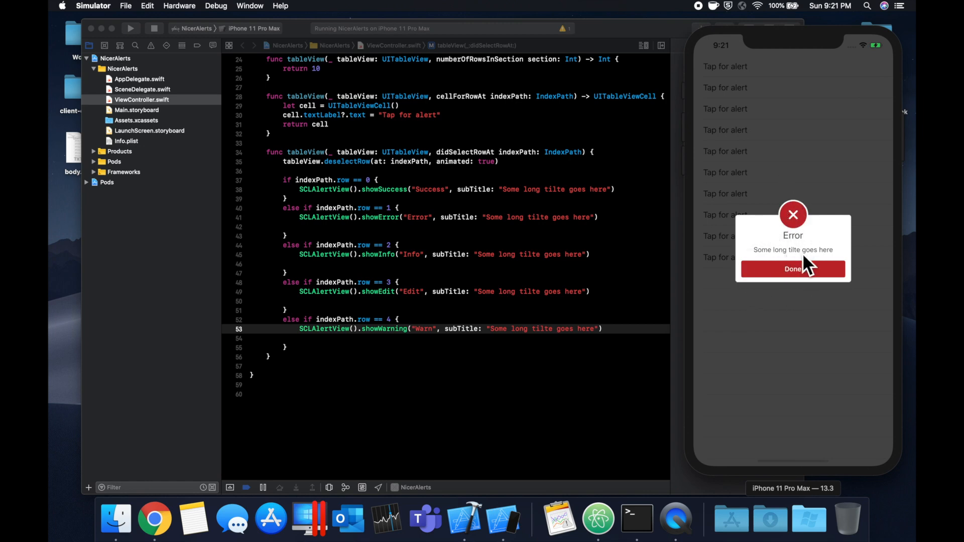
left_click(792, 269)
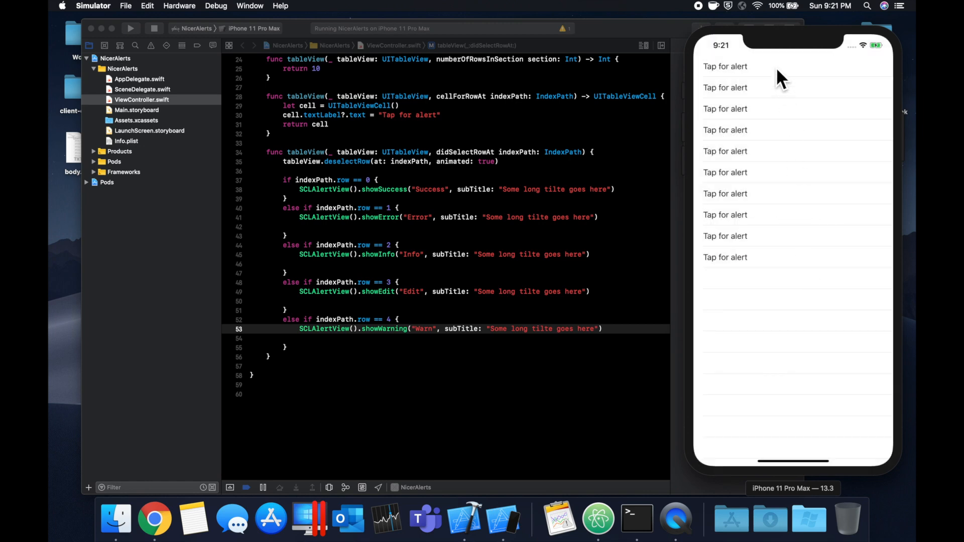
left_click(726, 66)
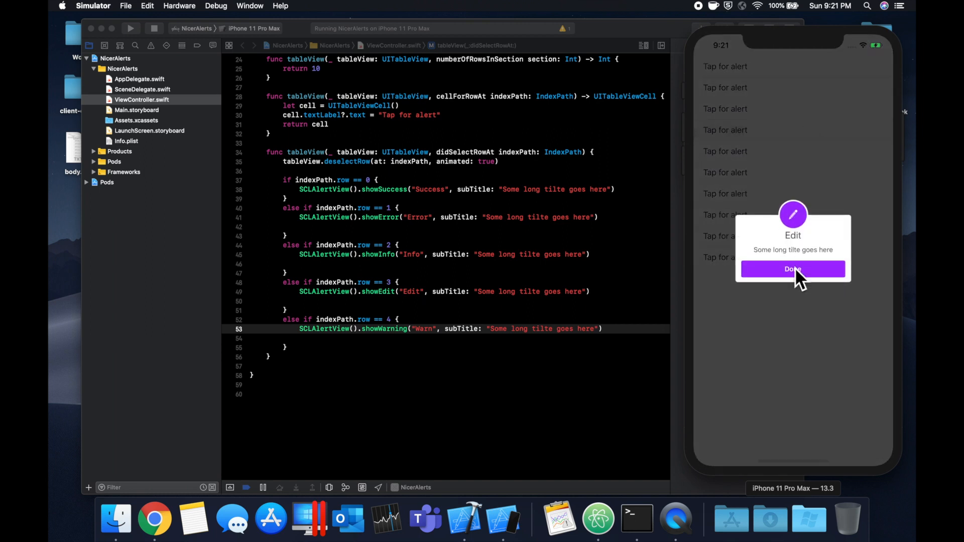
mouse_move(820, 141)
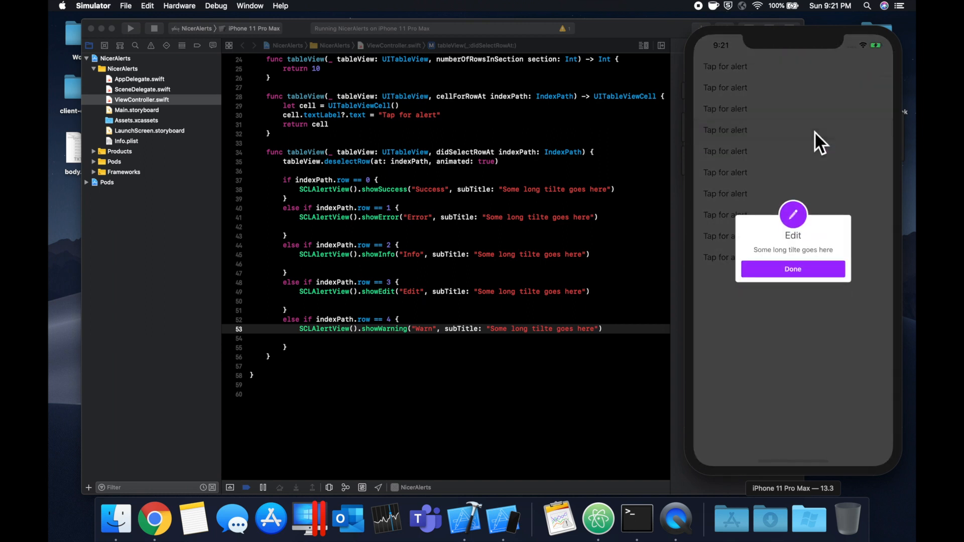
left_click(793, 269)
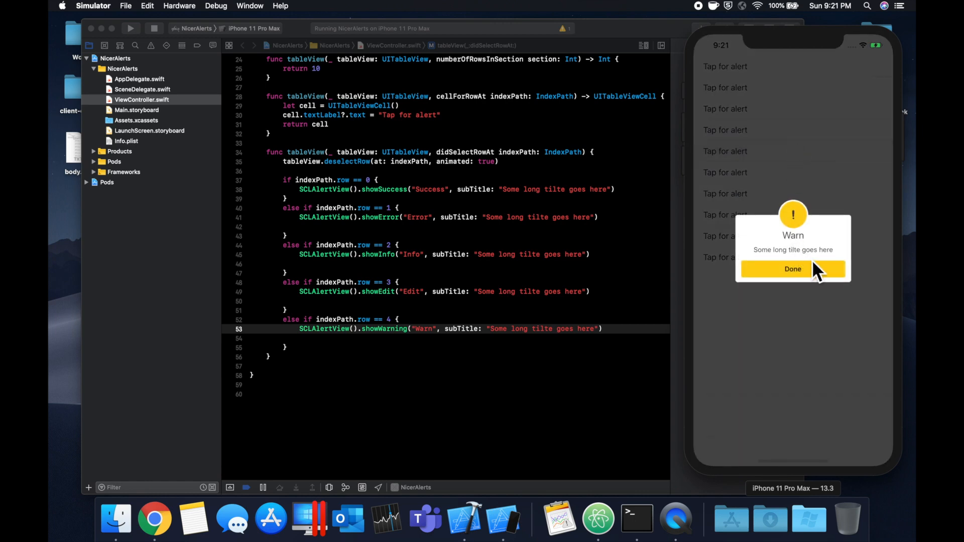
left_click(792, 269)
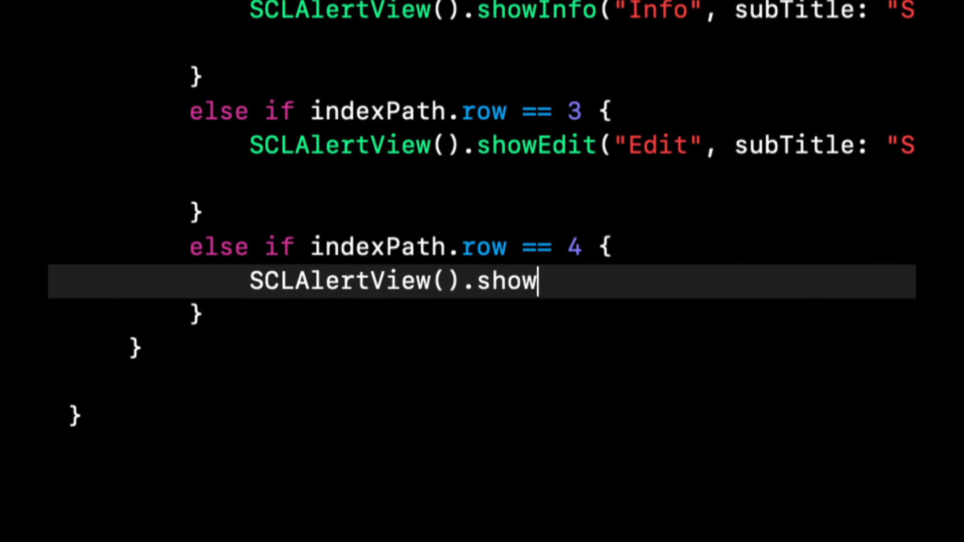
Replace row 4's showWarning with showCustom via autocomplete, leaving its arguments as placeholders.
type("show")
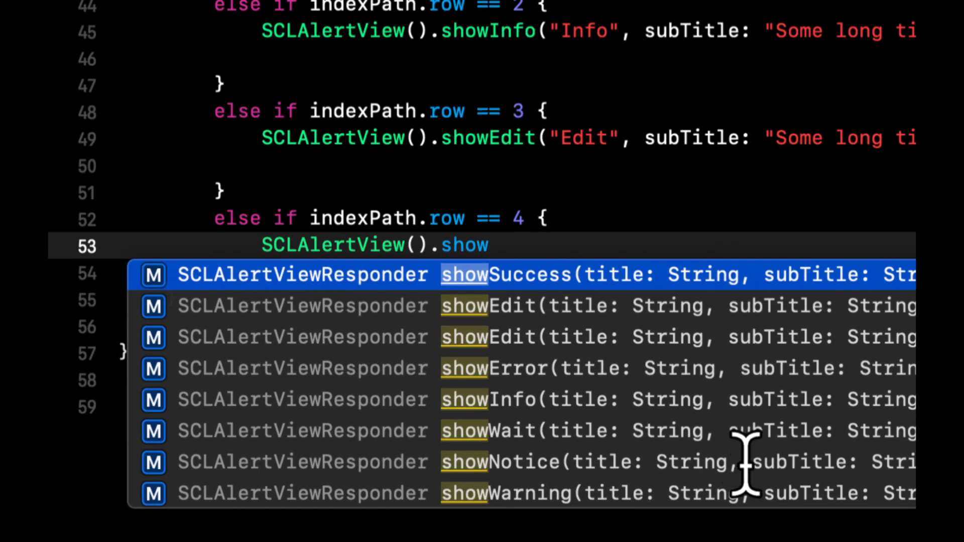
type("custom")
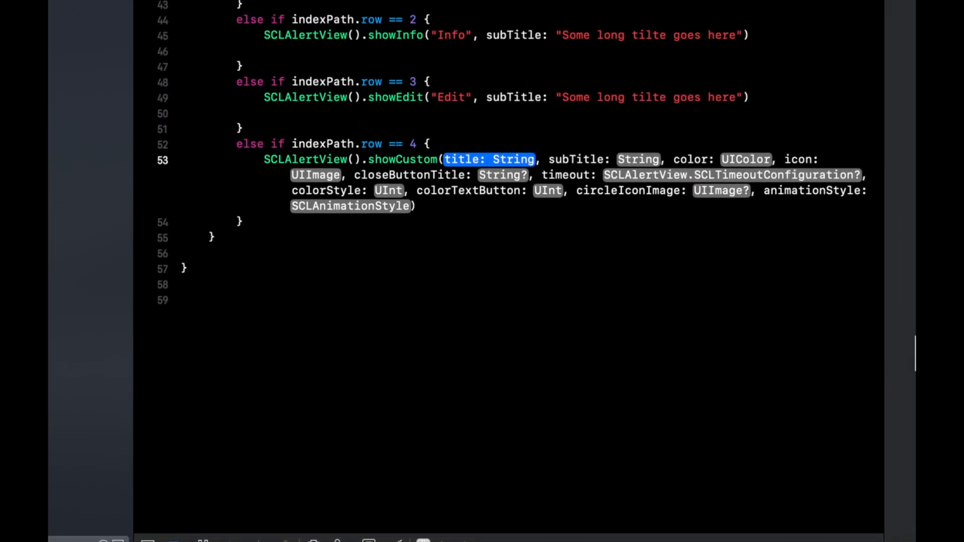
scroll("down", 3)
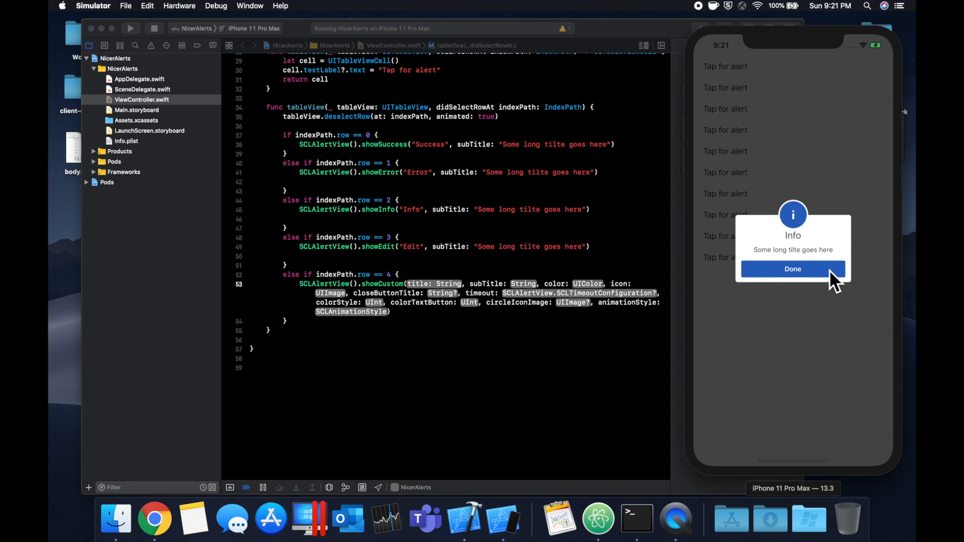
mouse_move(809, 275)
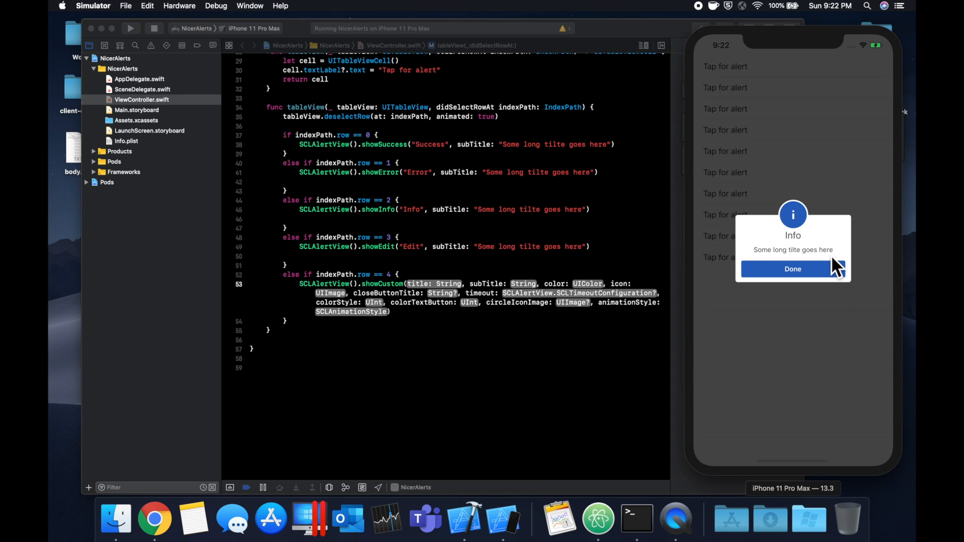
mouse_move(814, 280)
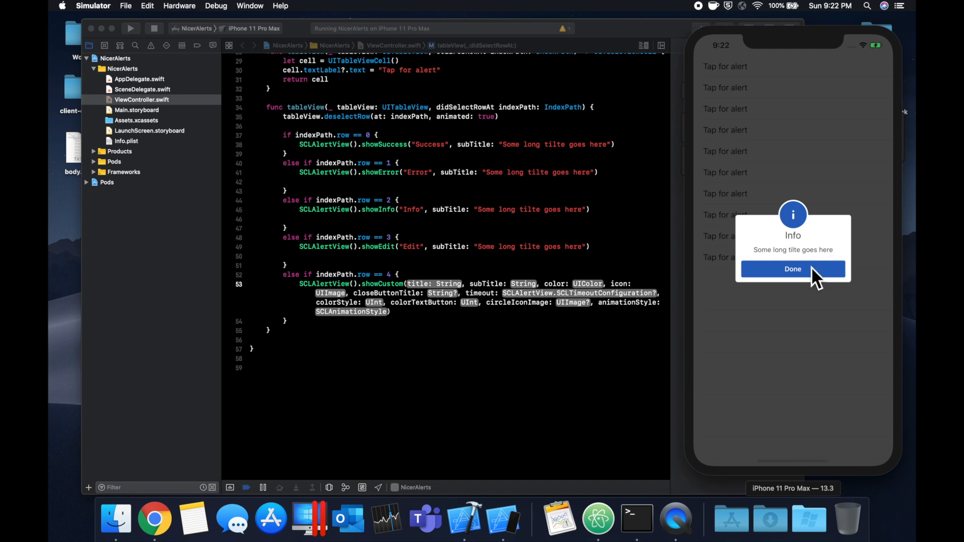
mouse_move(790, 335)
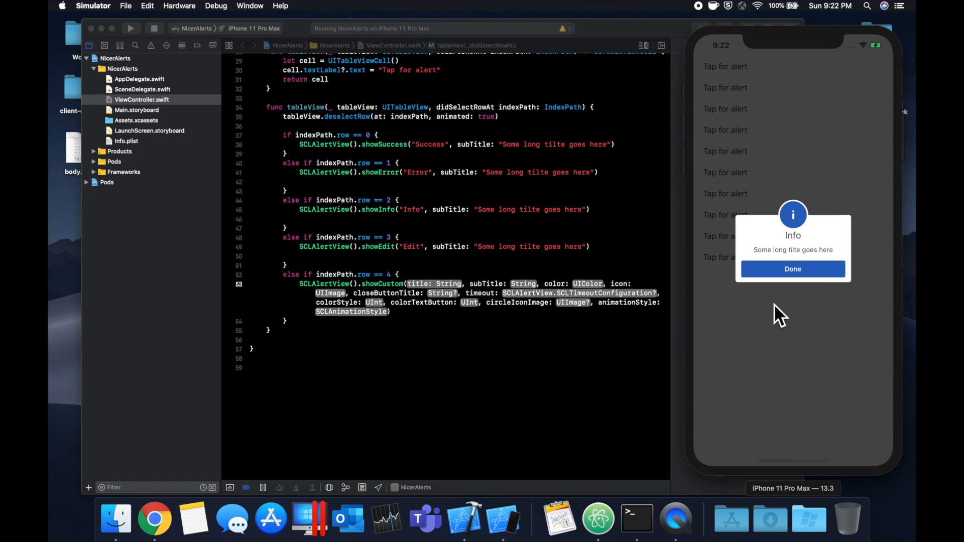
mouse_move(784, 119)
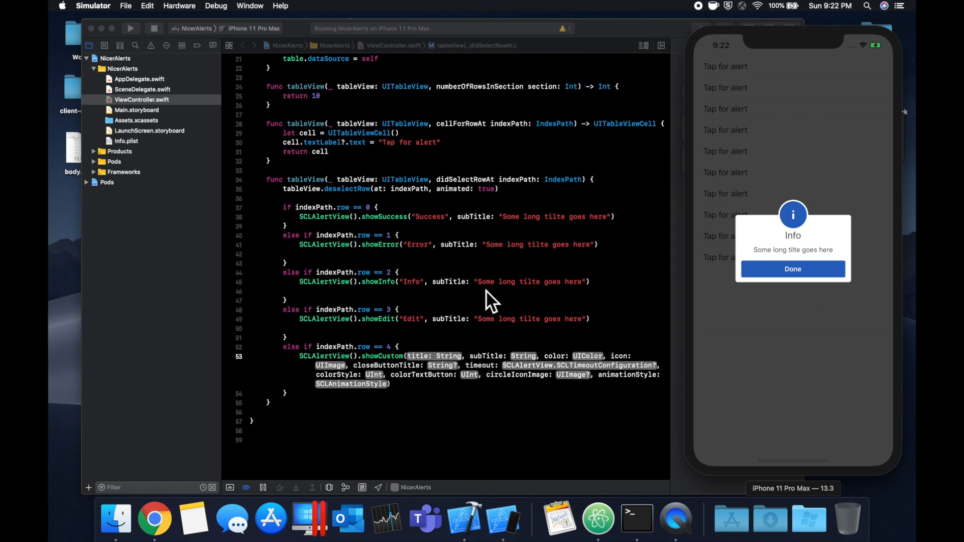
mouse_move(744, 255)
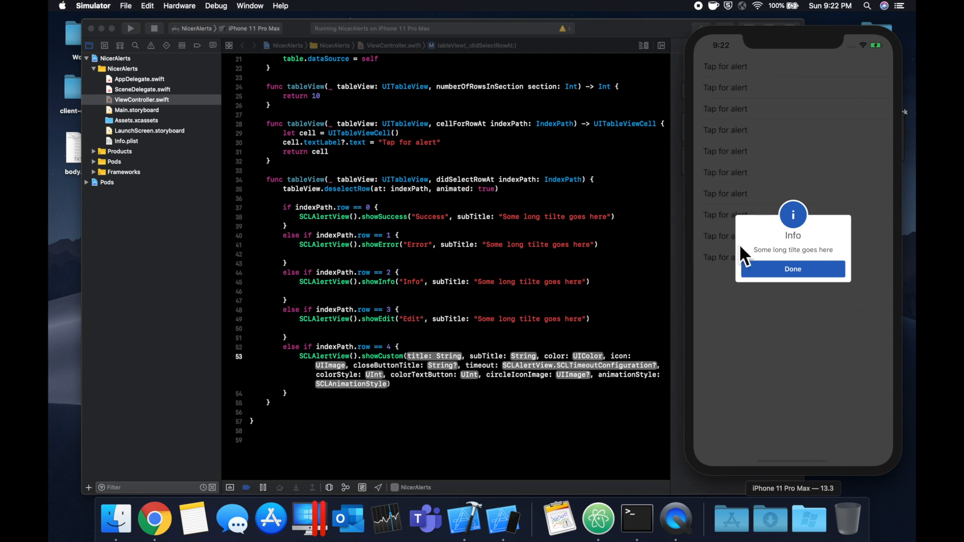
mouse_move(777, 319)
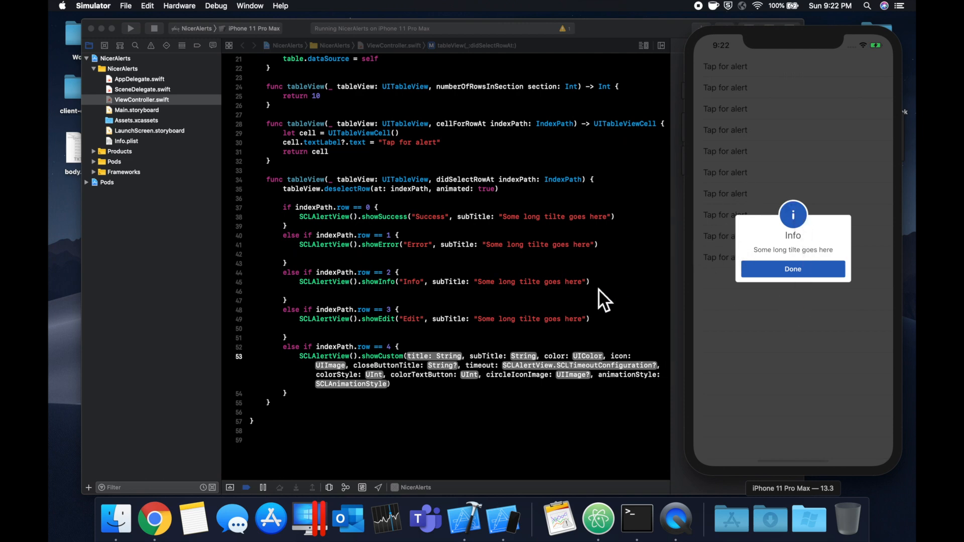
mouse_move(511, 278)
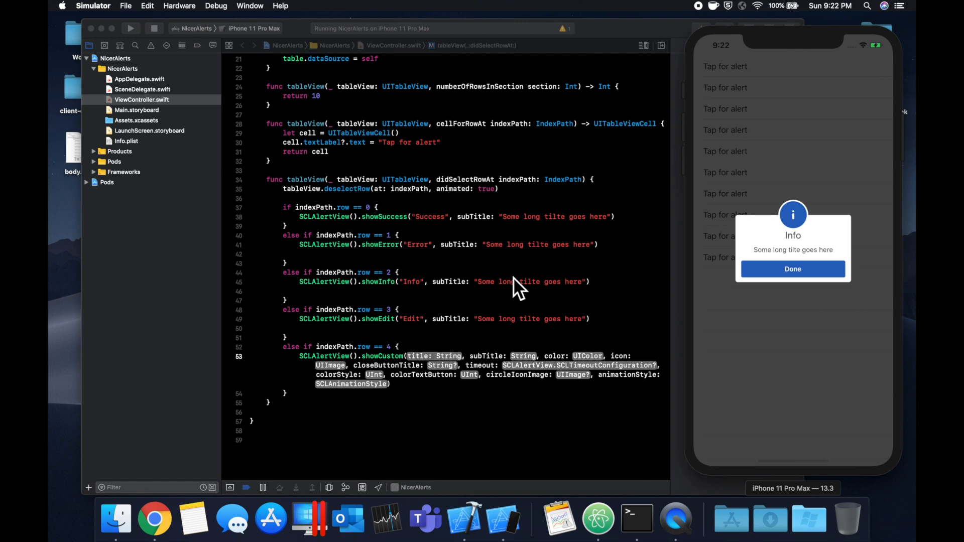
mouse_move(772, 327)
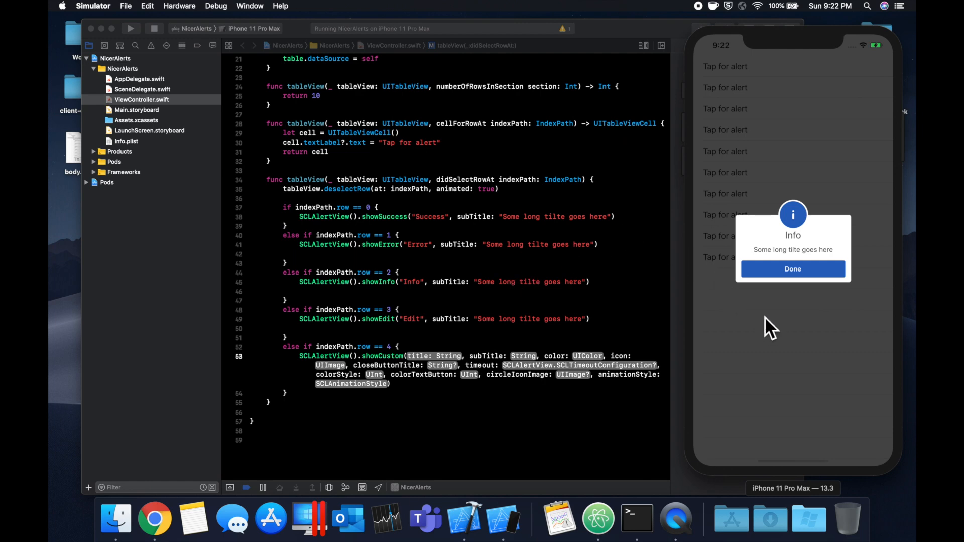
mouse_move(739, 344)
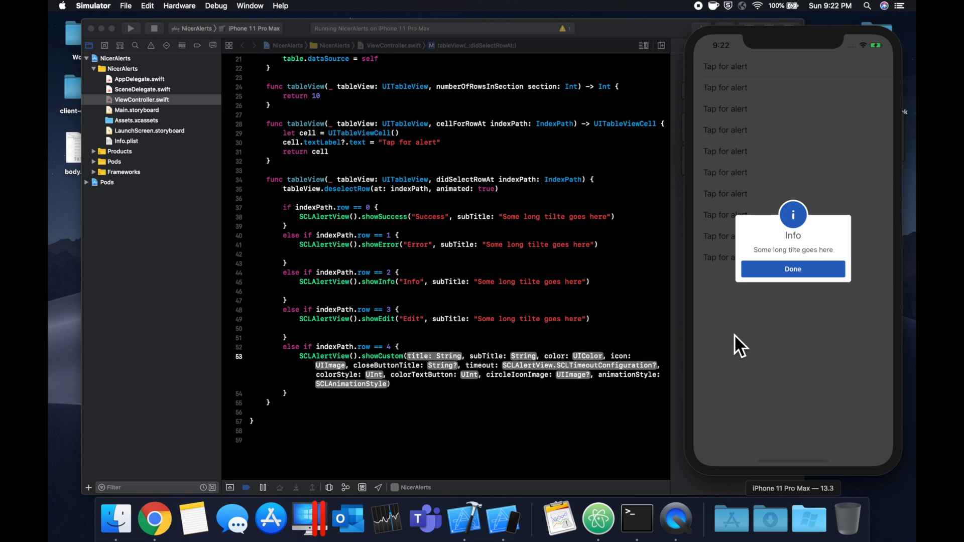
Dismiss the Info alert with Done so the Tap for alert list shows again.
left_click(793, 269)
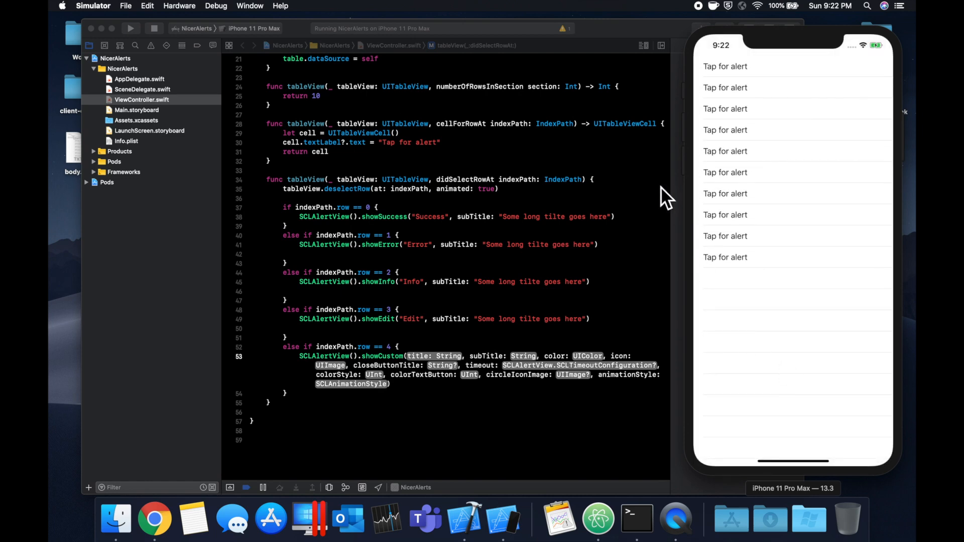
mouse_move(658, 206)
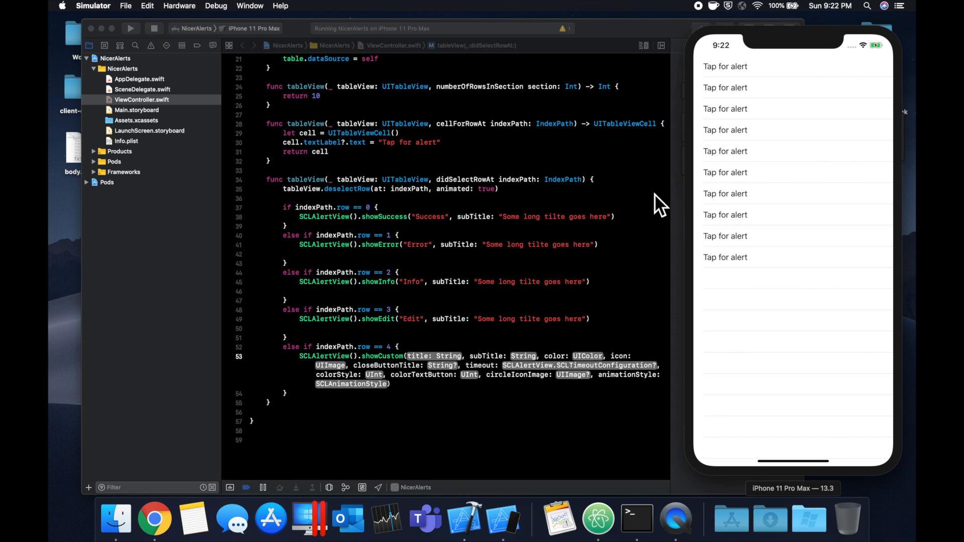
mouse_move(641, 260)
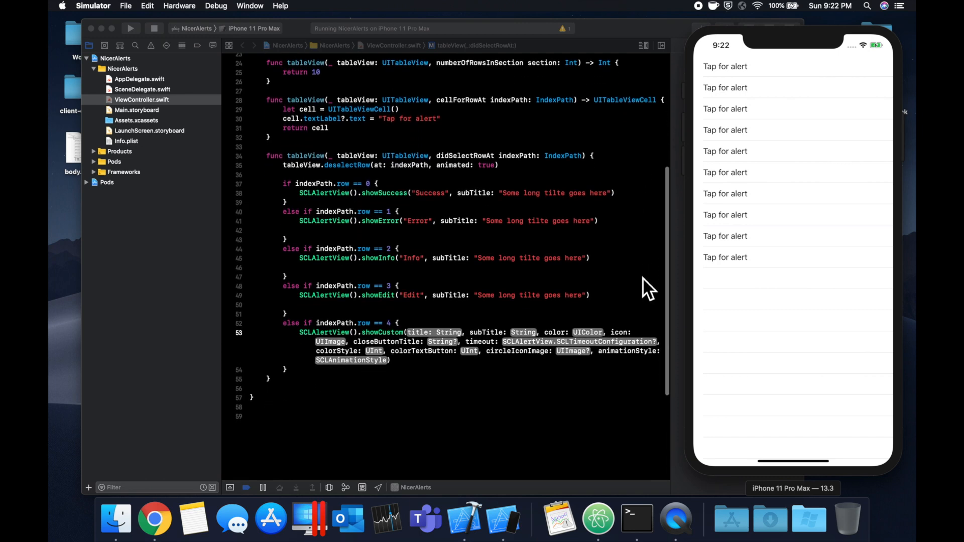
scroll("down", 3)
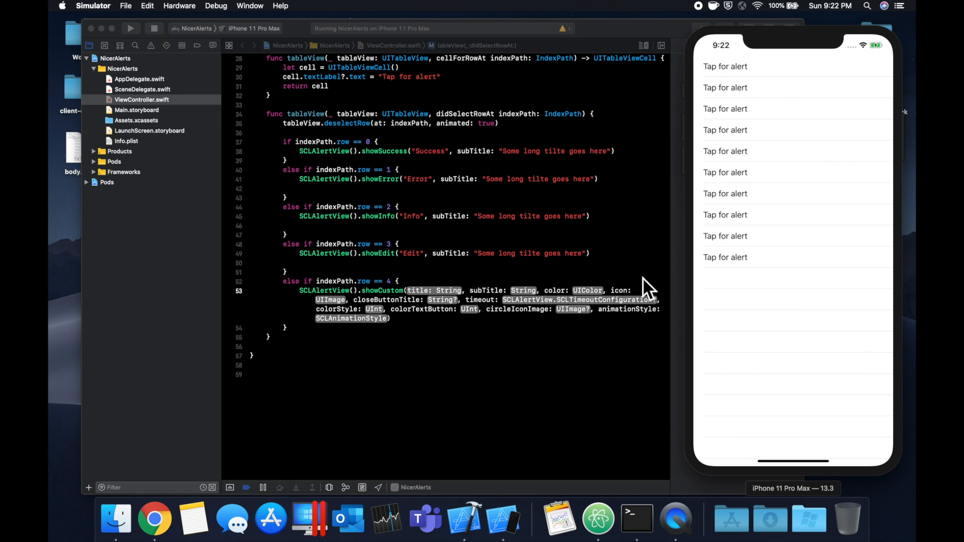